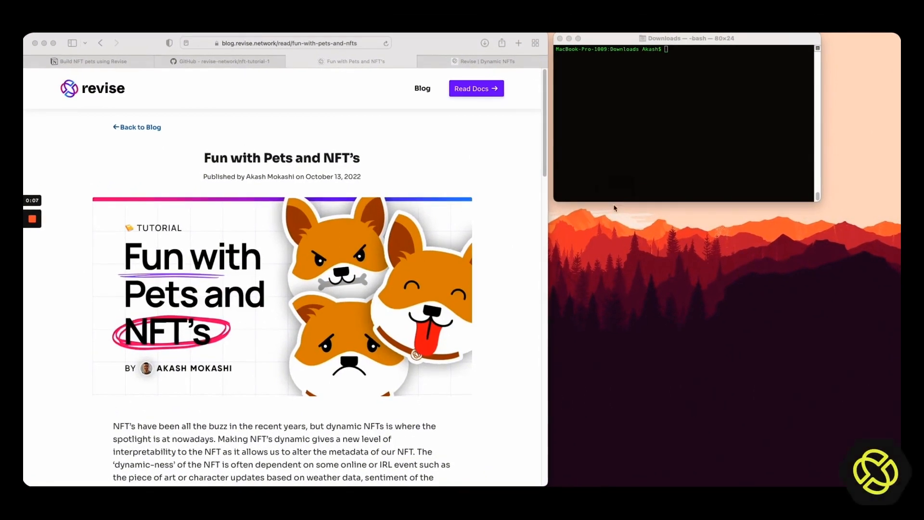
mouse_move(319, 217)
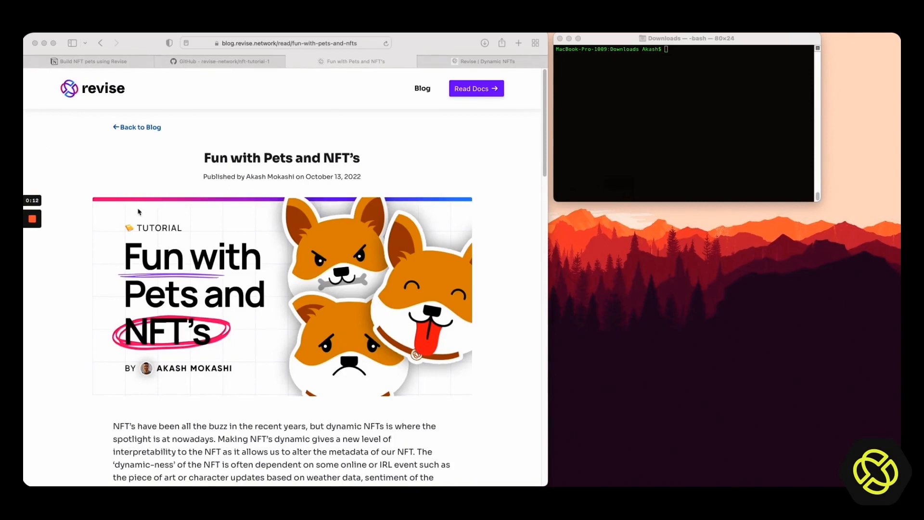
- Scroll through the guide's Agenda, Demo and User Guide down to the Create a Repo section
scroll(down, 3)
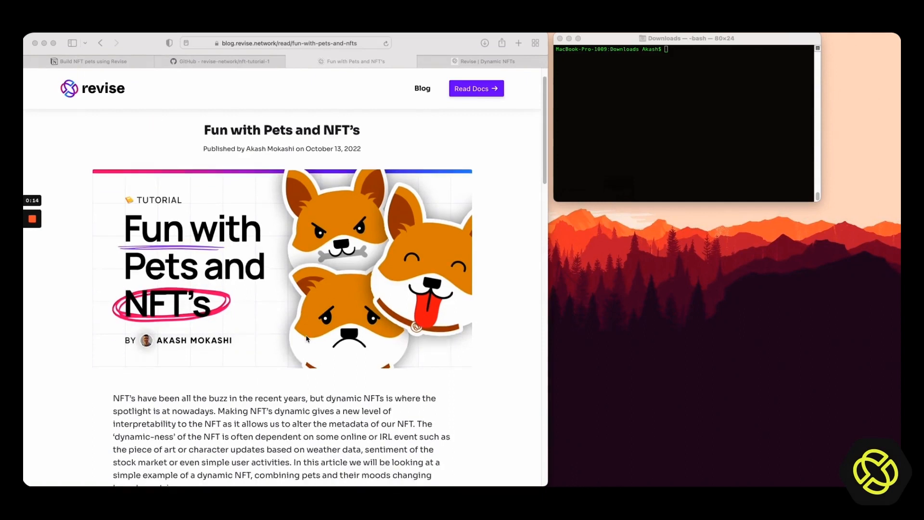
scroll(down, 3)
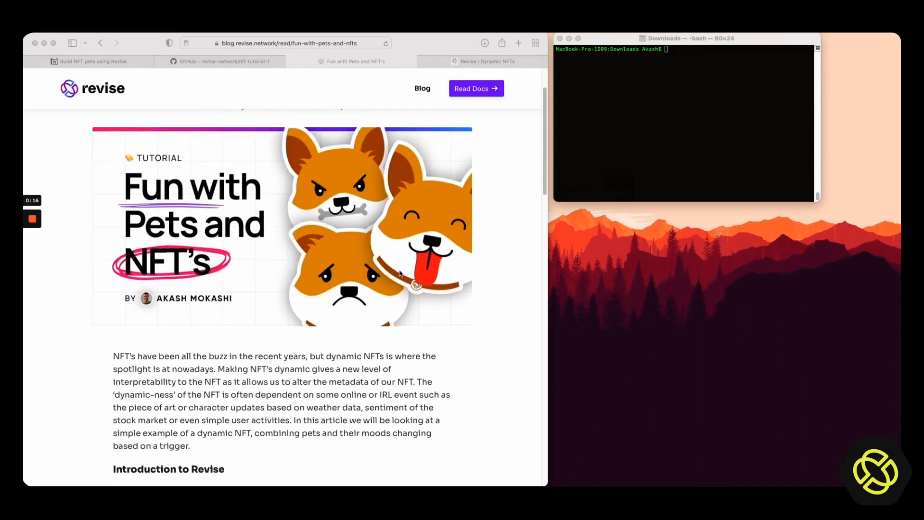
mouse_move(387, 318)
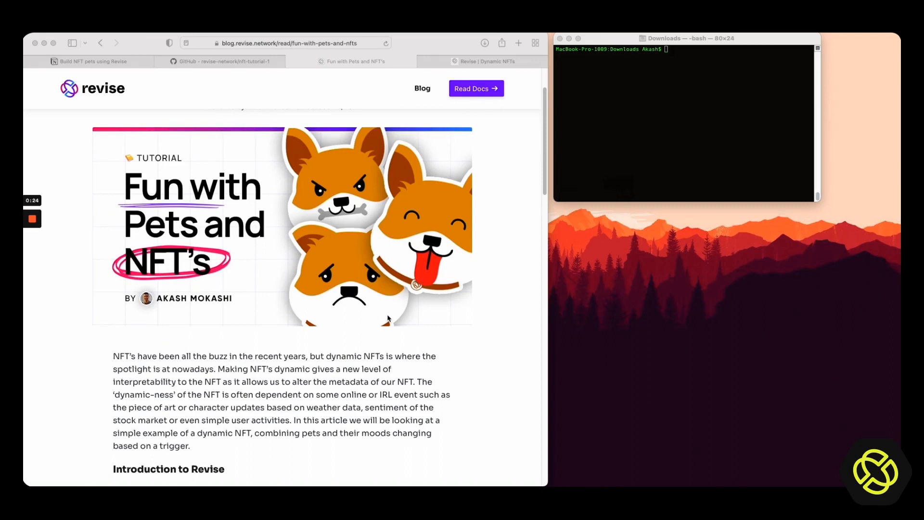
mouse_move(372, 314)
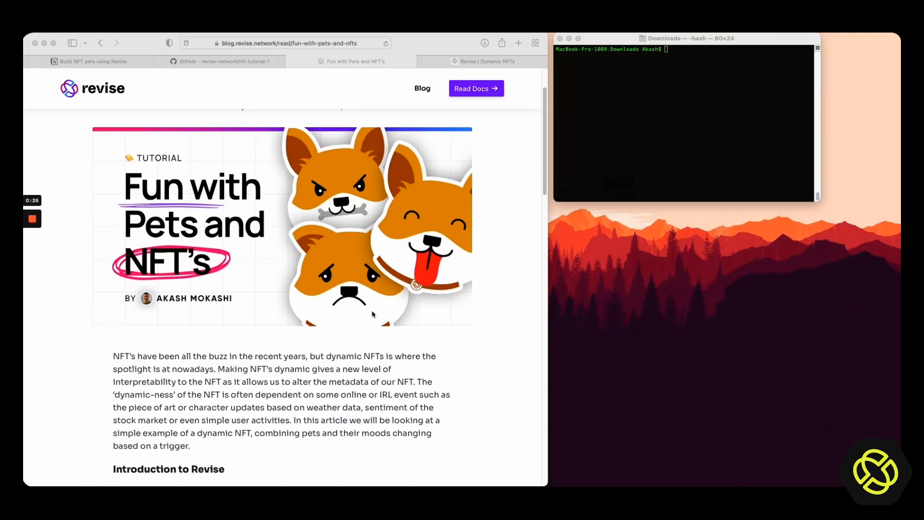
mouse_move(377, 311)
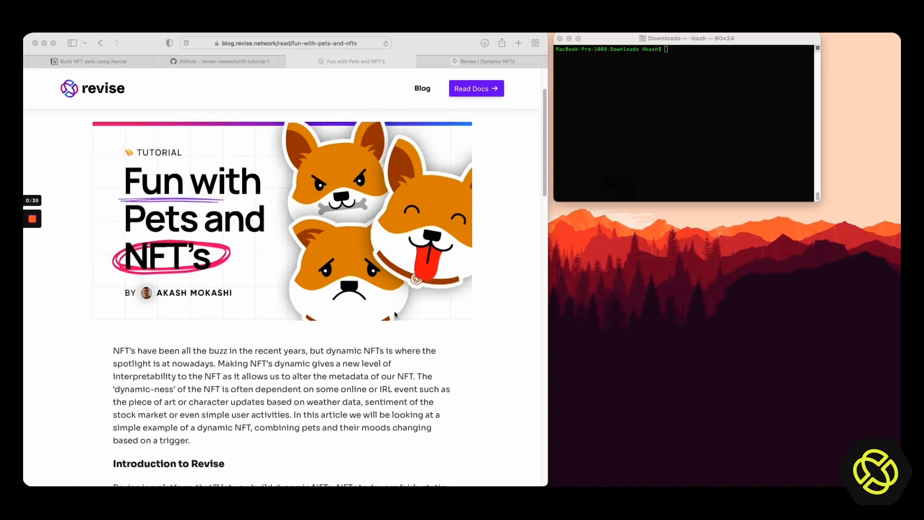
scroll(down, 3)
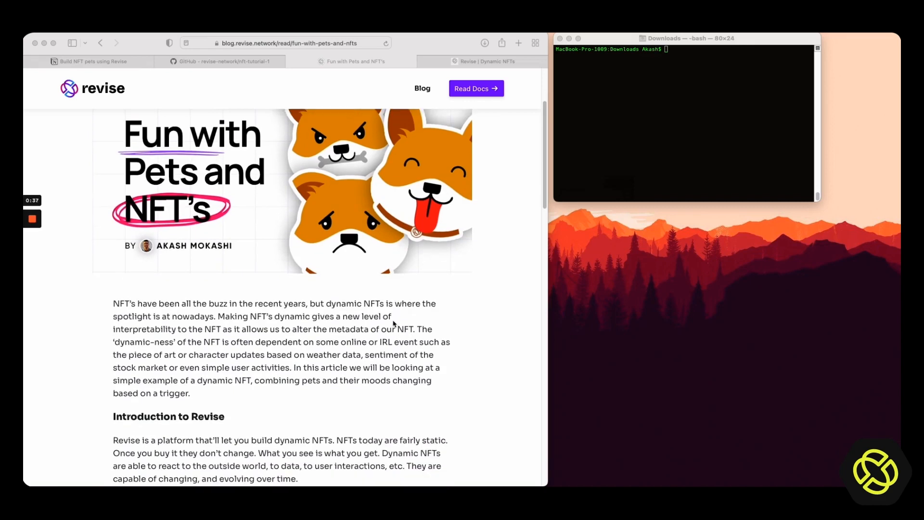
scroll(down, 3)
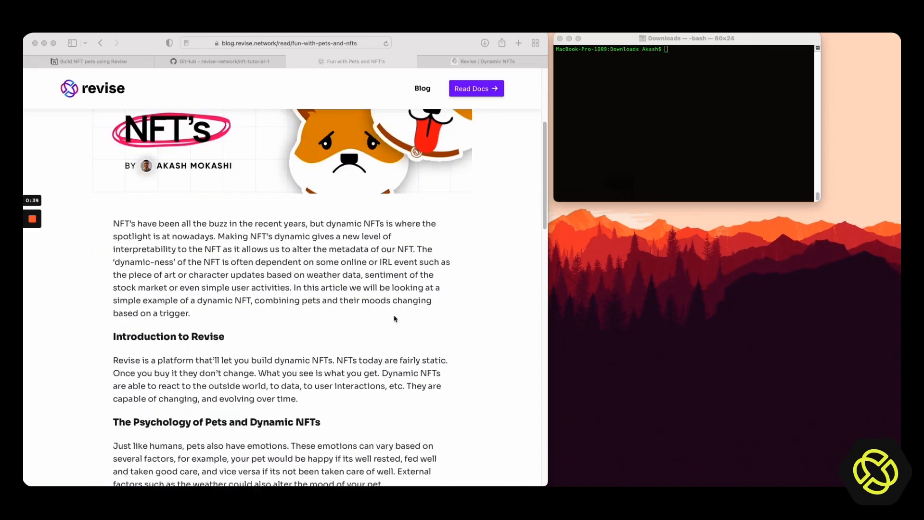
scroll(down, 3)
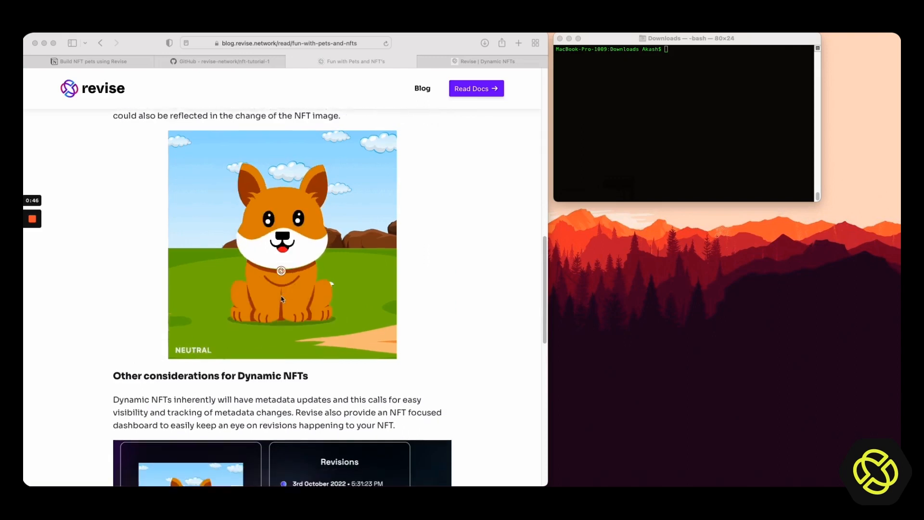
scroll(down, 3)
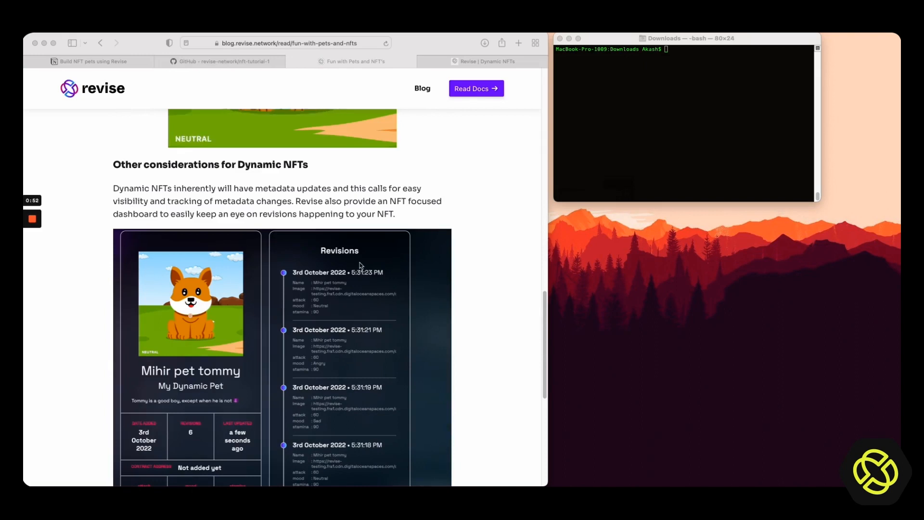
scroll(down, 3)
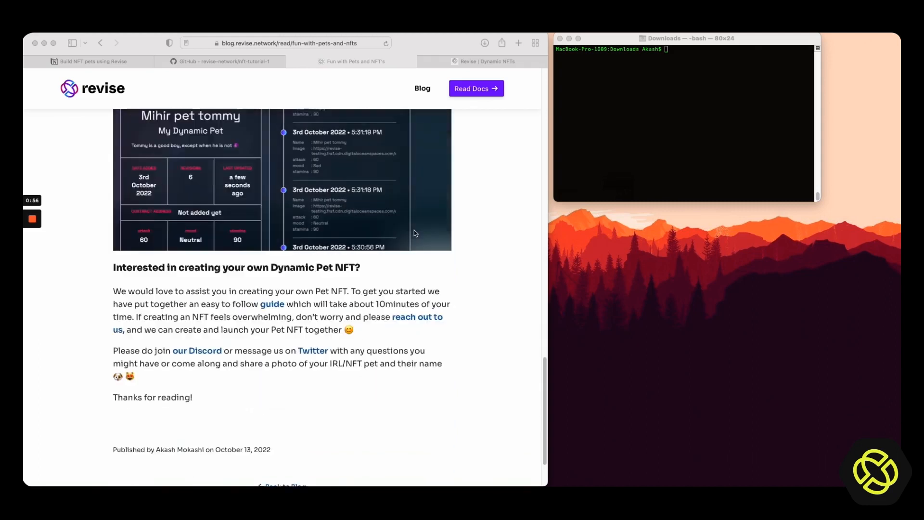
mouse_move(316, 216)
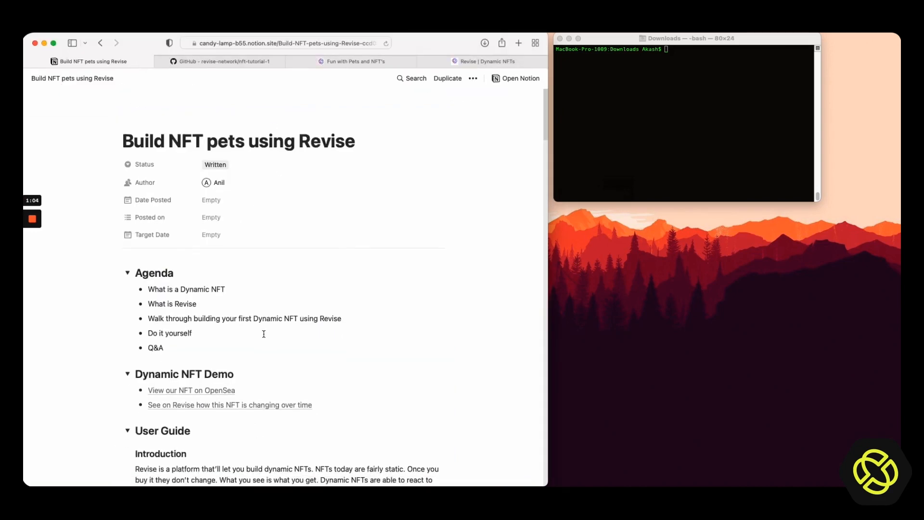
scroll(down, 3)
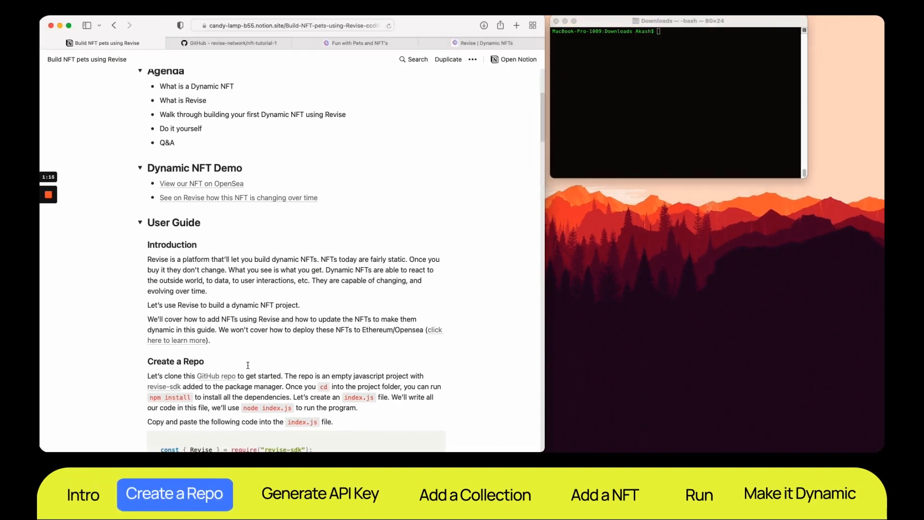
mouse_move(216, 376)
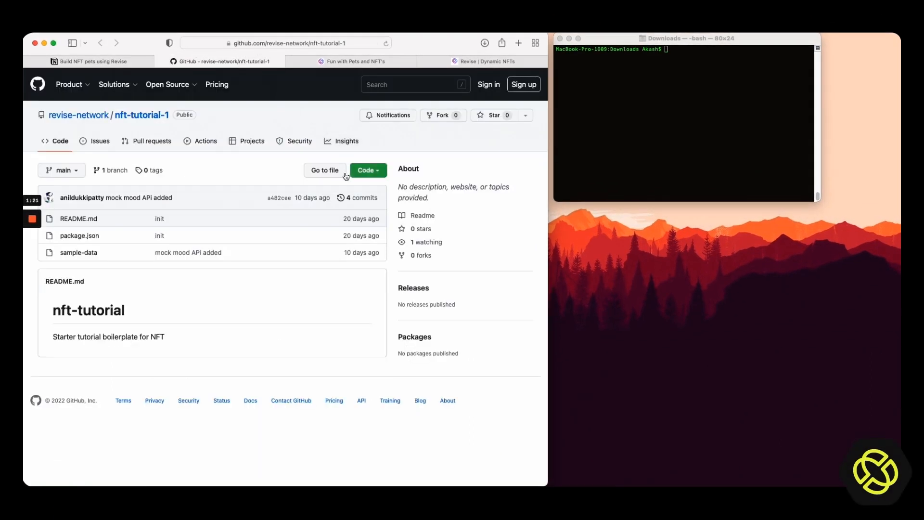
click(367, 171)
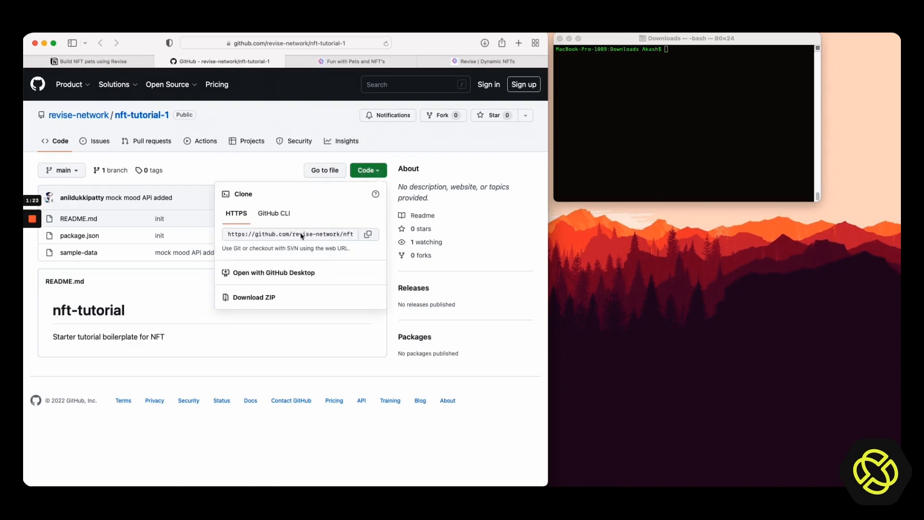
click(368, 234)
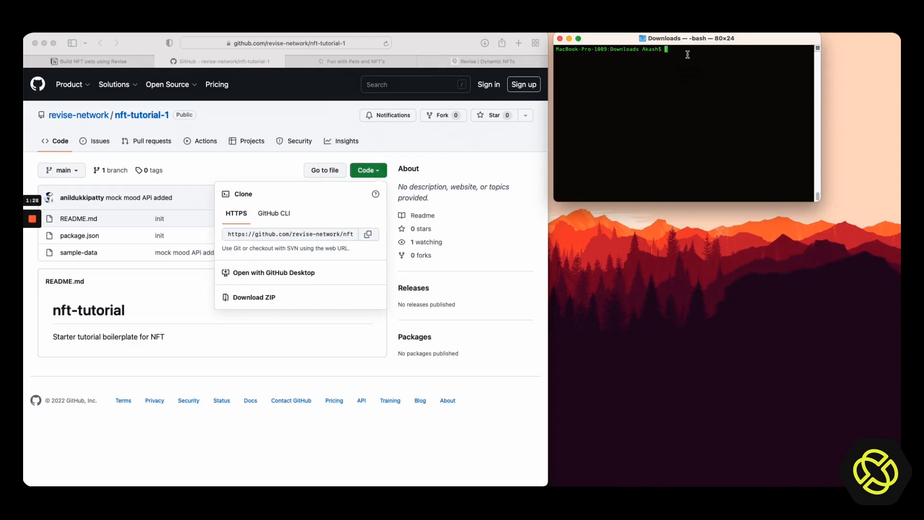
text(git clone)
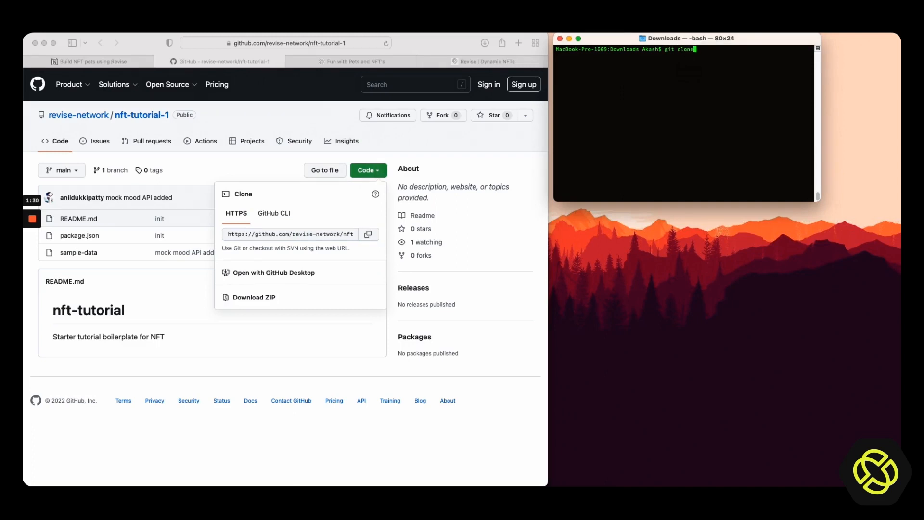
text(https://github.com/revise-network/nft-tutorial-1.git)
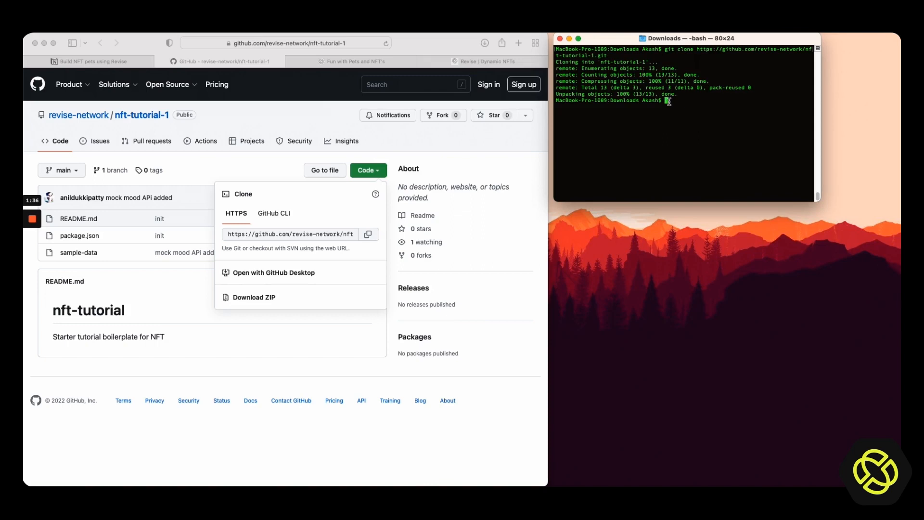
- Change into the nft-tutorial-1 folder and launch it in VS Code with the code command
text(cd)
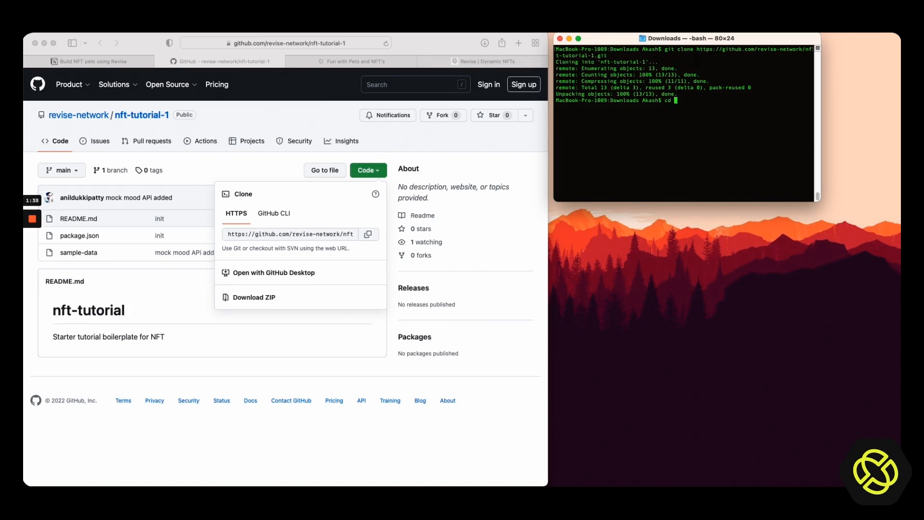
text(nft-tutorial-1/)
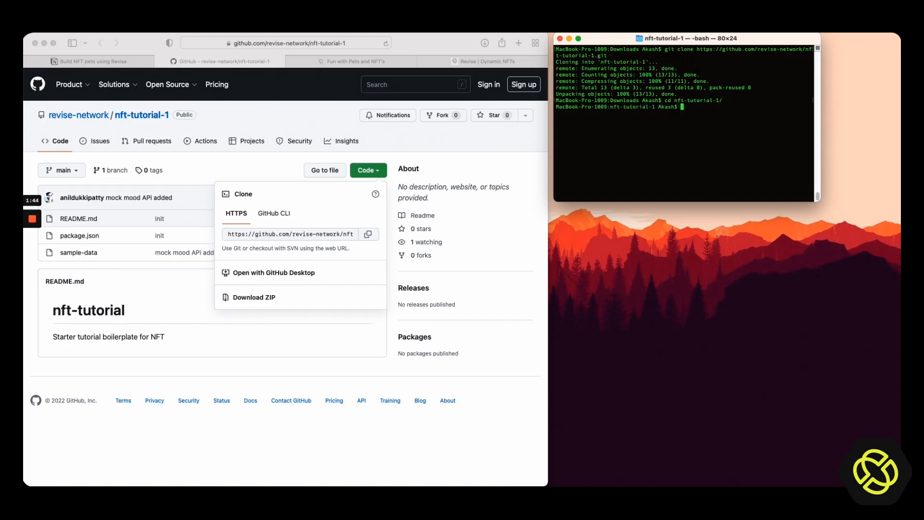
text(code)
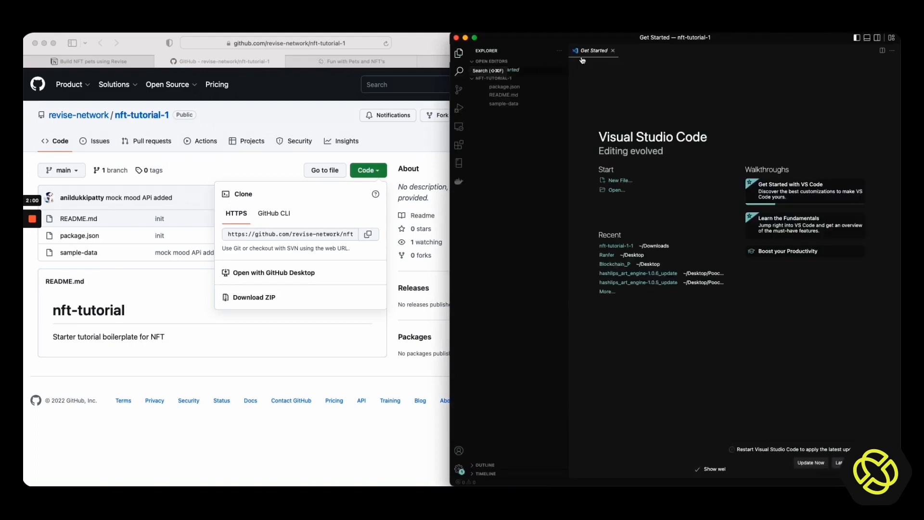
- Dismiss the Get Started page and Kite popup, returning to the Notion guide
click(612, 50)
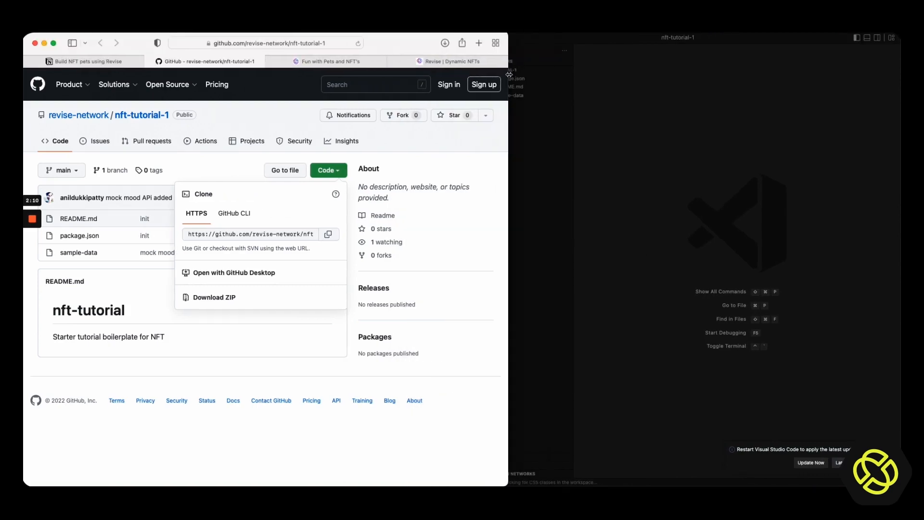
click(85, 62)
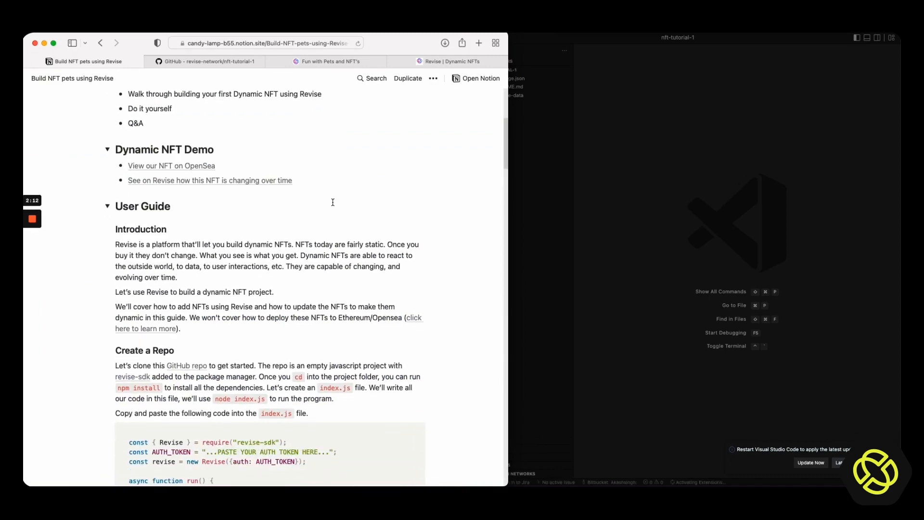
scroll(down, 3)
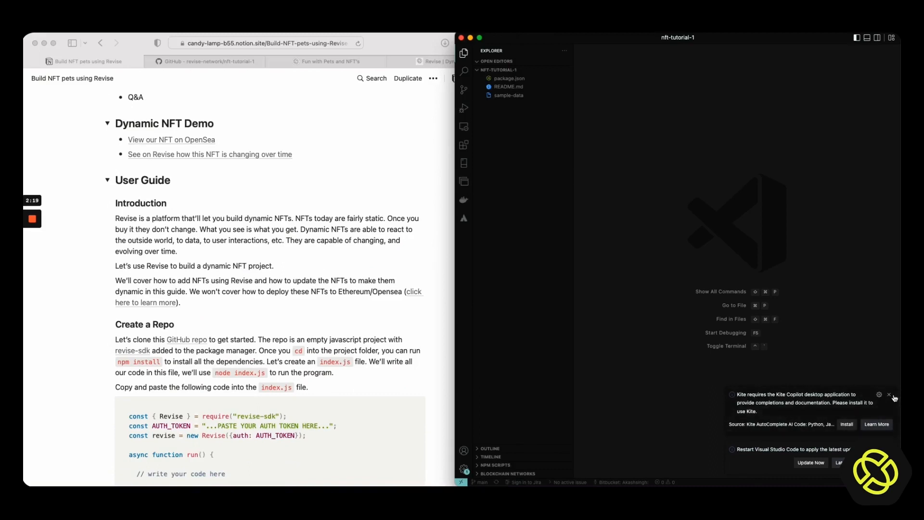
click(888, 395)
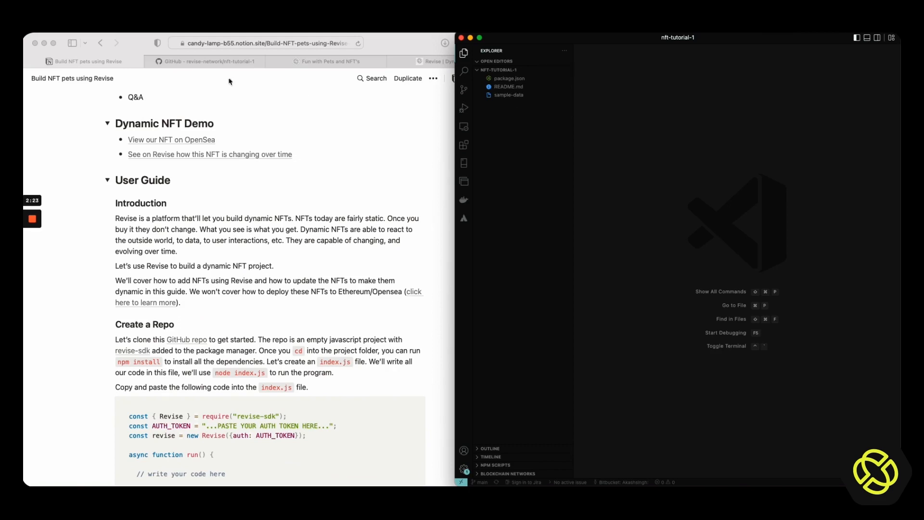
- Bring the Notion guide back and scroll to the Create a Repo starter code for index.js
click(204, 62)
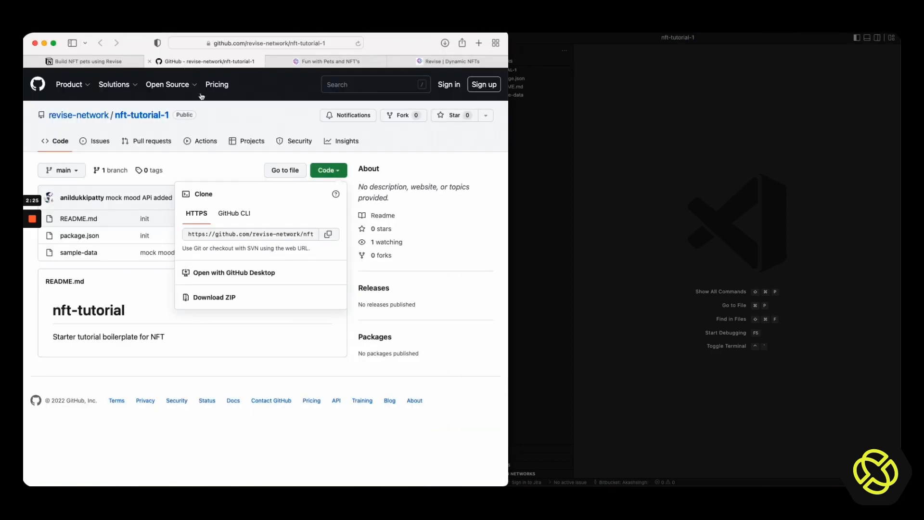
click(285, 370)
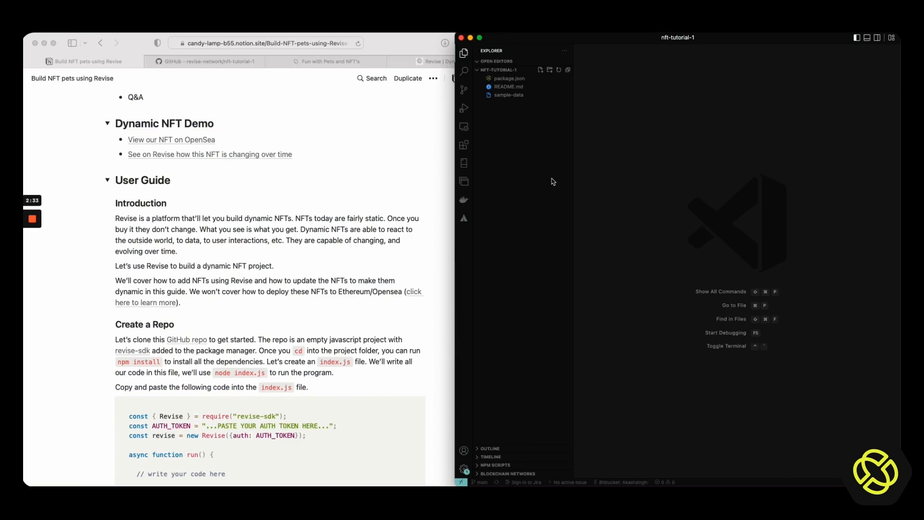
scroll(down, 3)
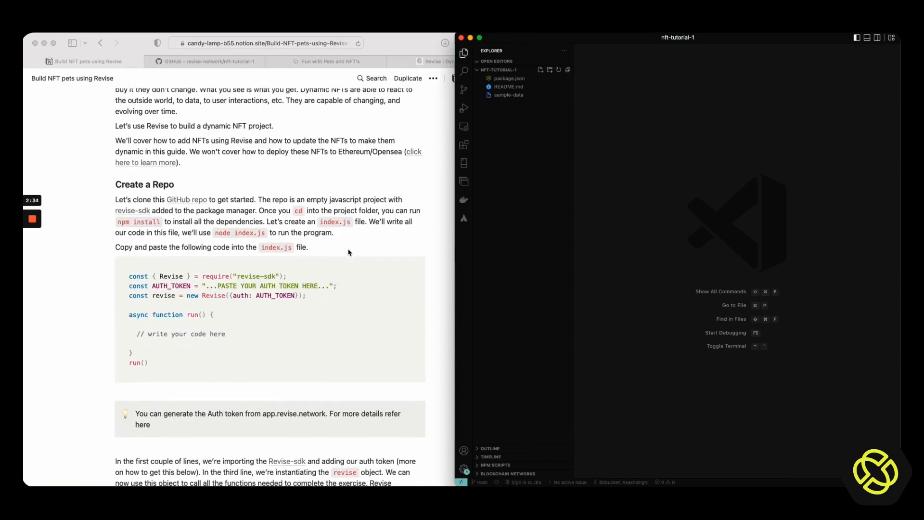
scroll(down, 3)
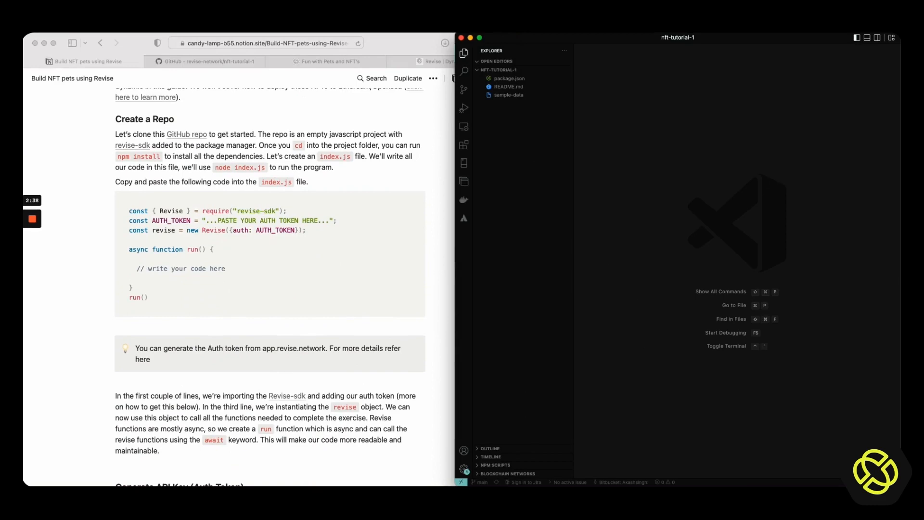
- Run npm install in the integrated terminal to add node_modules and package-lock.json
key(ctrl+`)
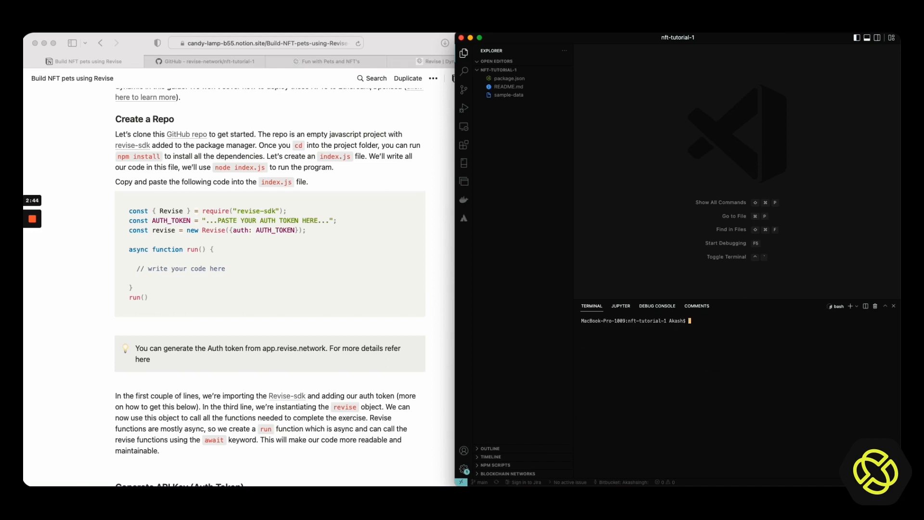
text(npm install)
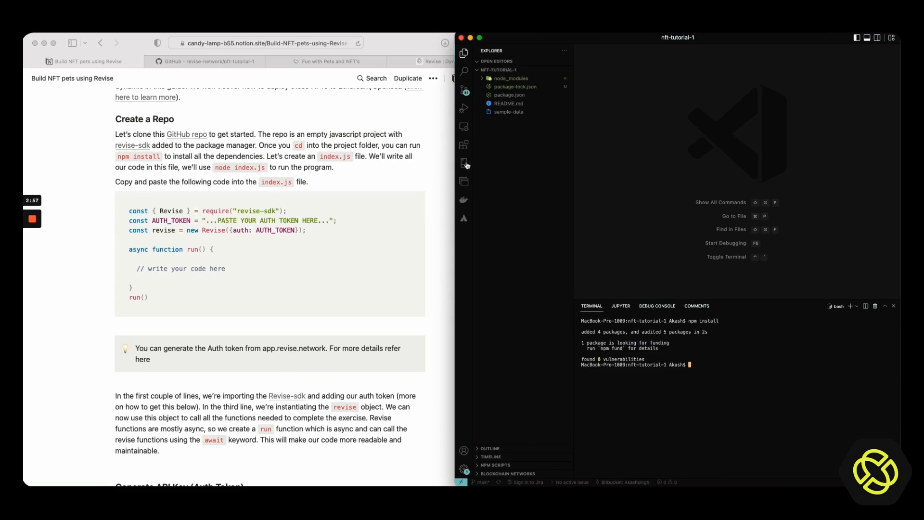
- Create index.js in the project and paste the guide's starter Revise code into it
right_click(498, 69)
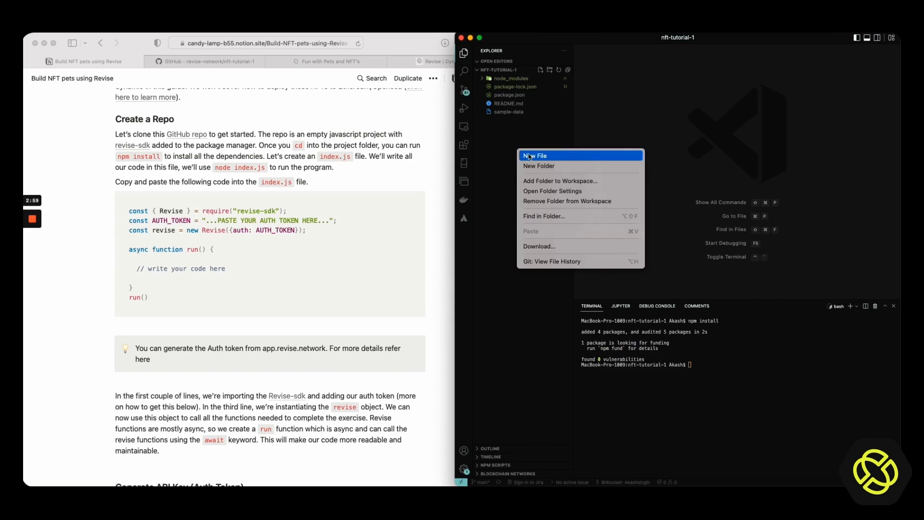
click(535, 156)
text(index.js)
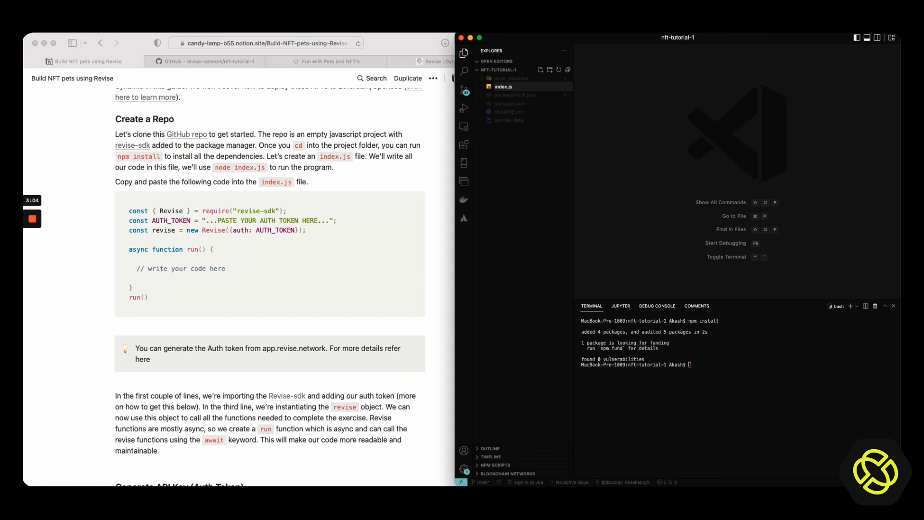
click(503, 95)
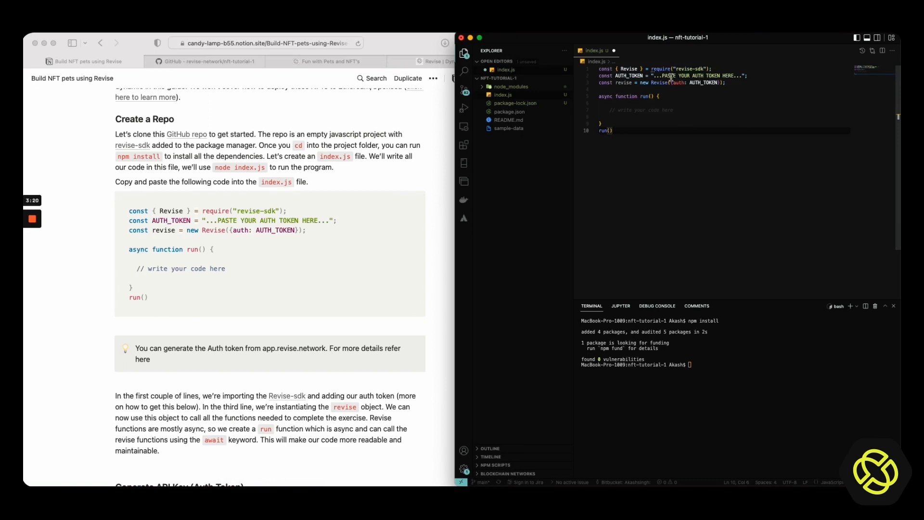
mouse_move(715, 113)
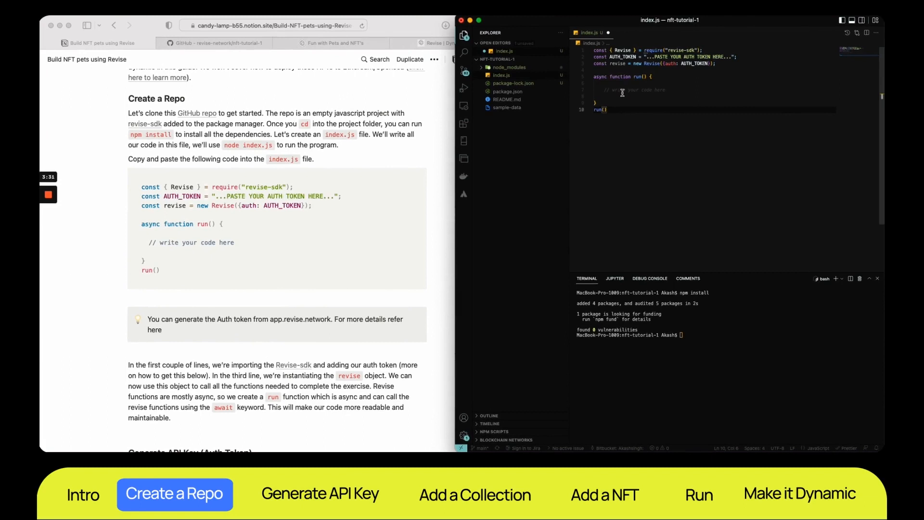
- Scroll the guide to Generate API Key and follow its link to the Revise website
click(319, 493)
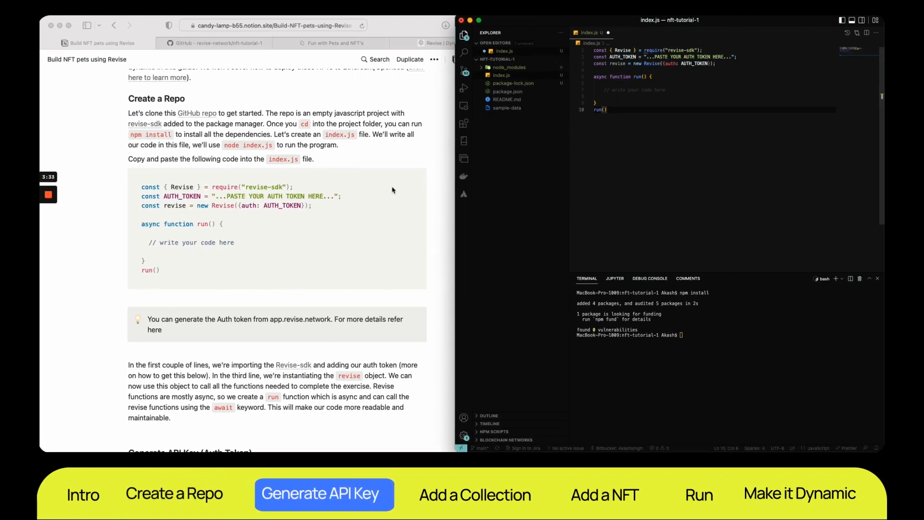
scroll(down, 3)
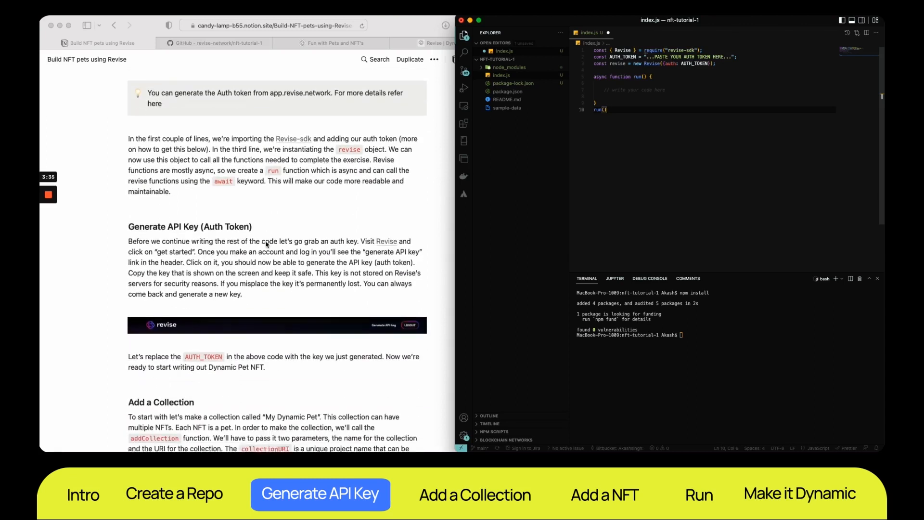
scroll(down, 3)
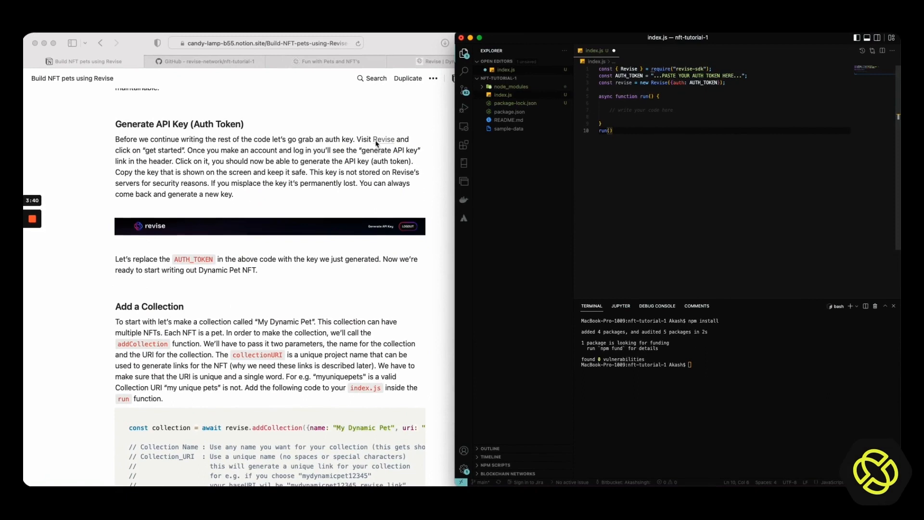
mouse_move(379, 145)
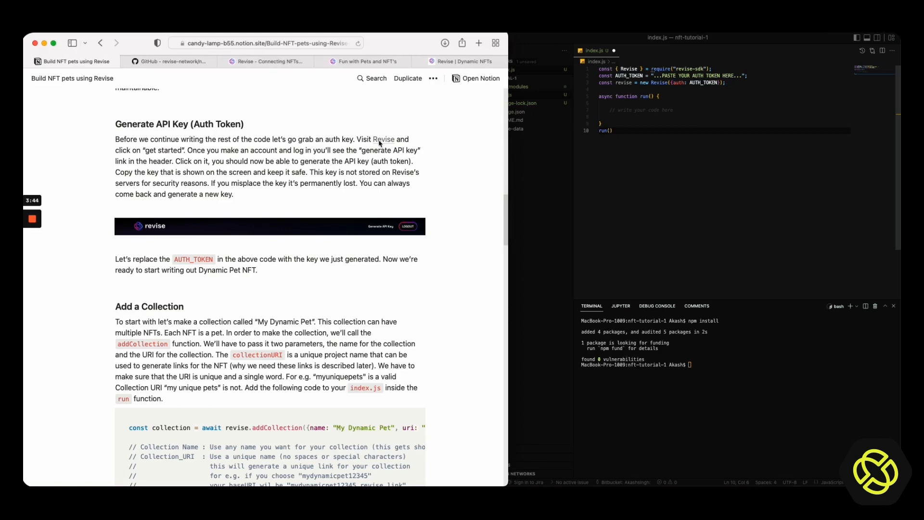
click(266, 61)
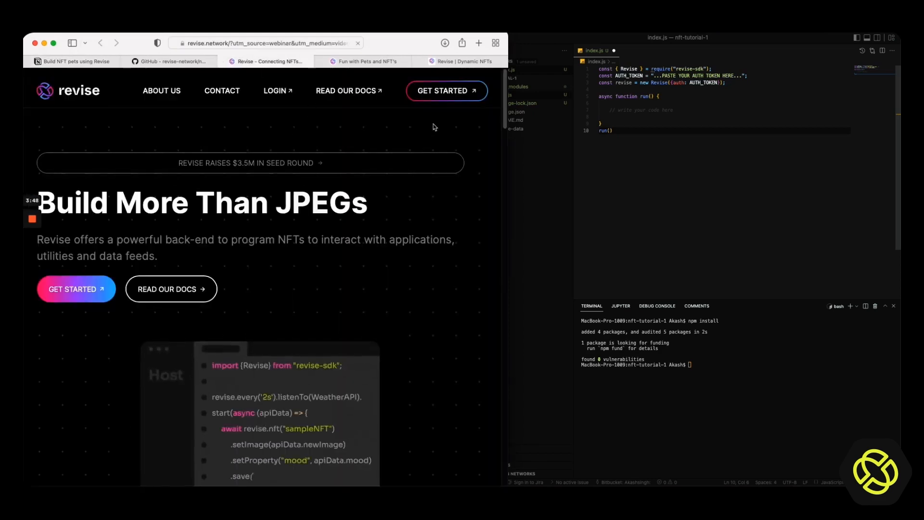
- Generate a new API key on the Revise dashboard and paste it into index.js as AUTH_TOKEN
click(445, 91)
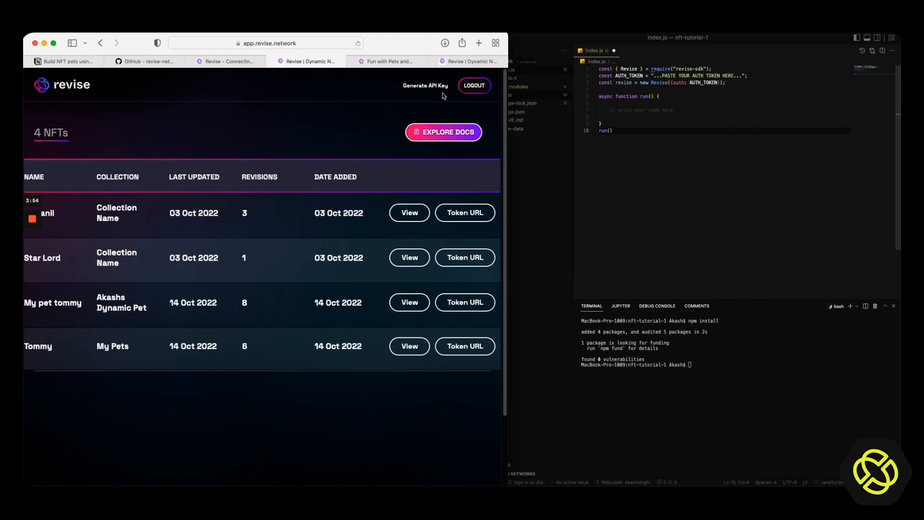
mouse_move(441, 95)
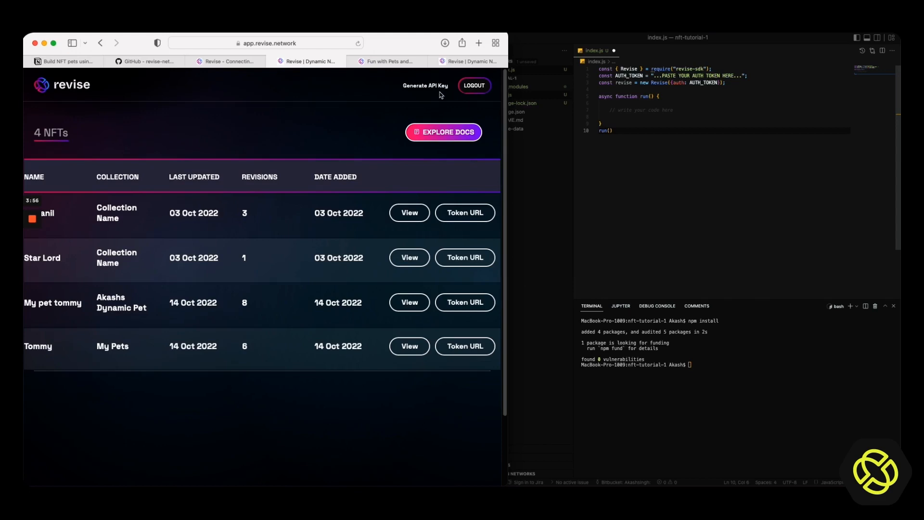
mouse_move(437, 96)
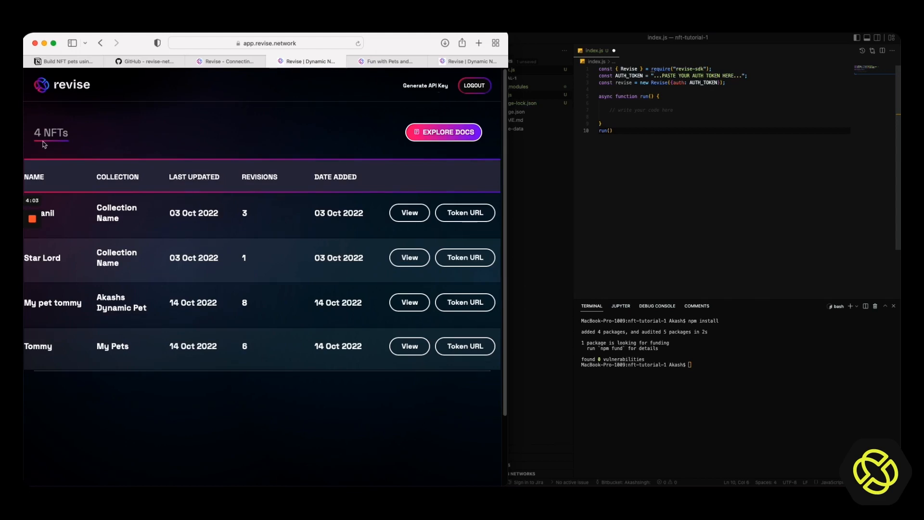
mouse_move(185, 243)
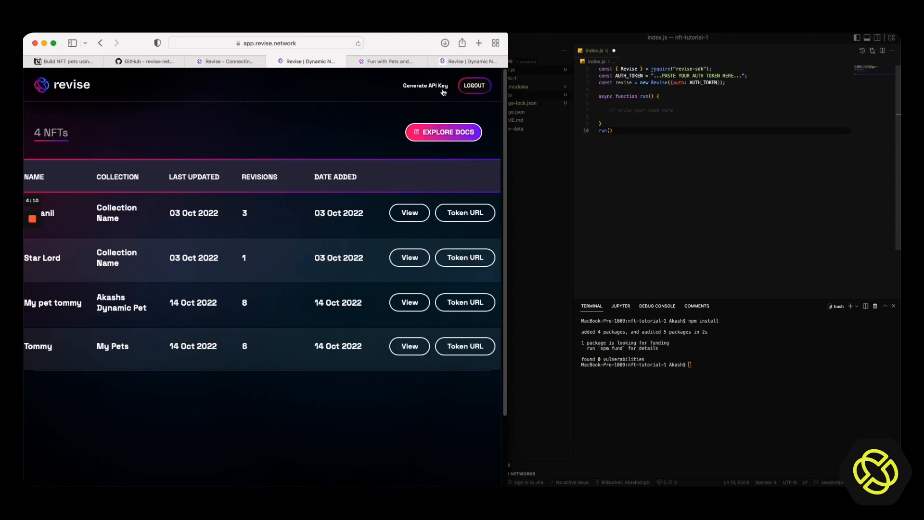
click(424, 86)
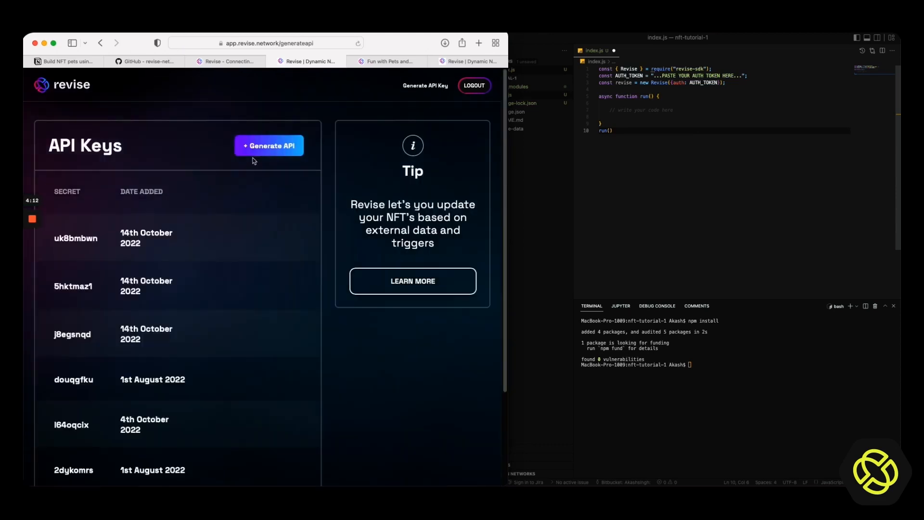
click(269, 145)
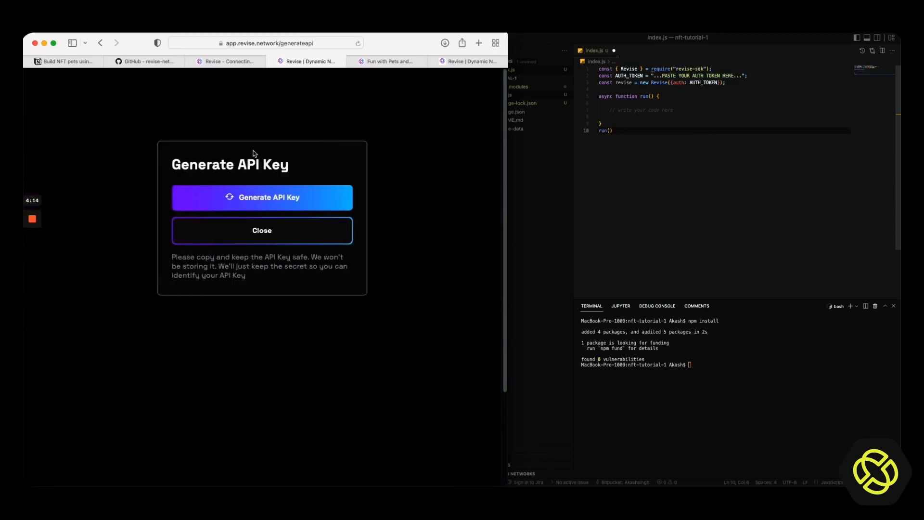
click(262, 196)
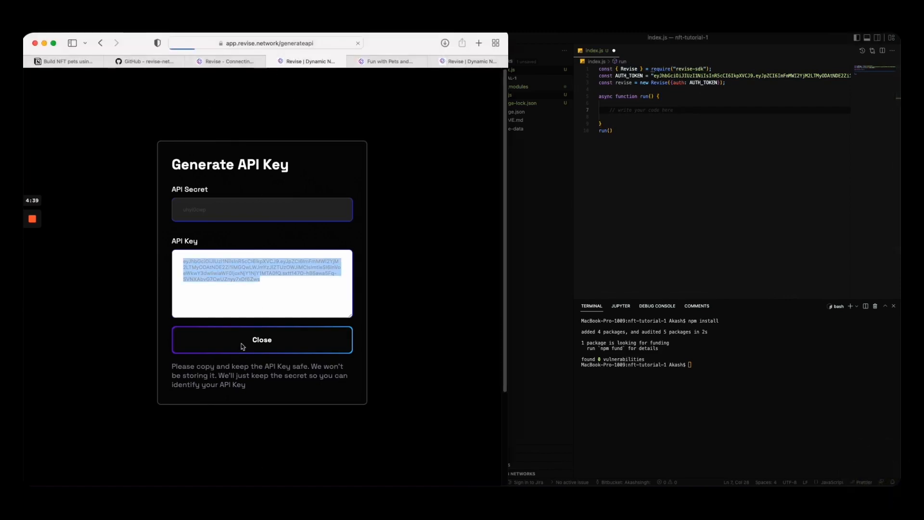
click(262, 339)
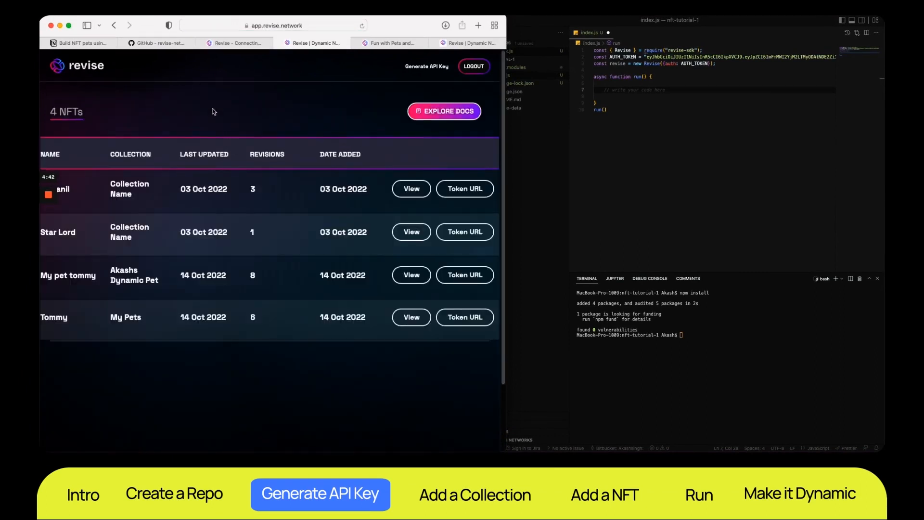
- Add the guide's addCollection call to run() with name 'Testing Akashs Pet' and uri 'Tommy', then save
click(475, 495)
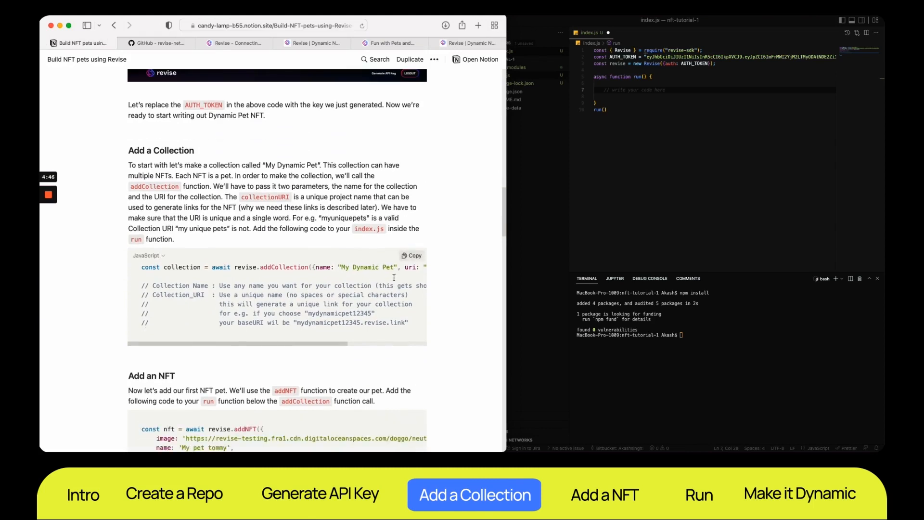
click(411, 255)
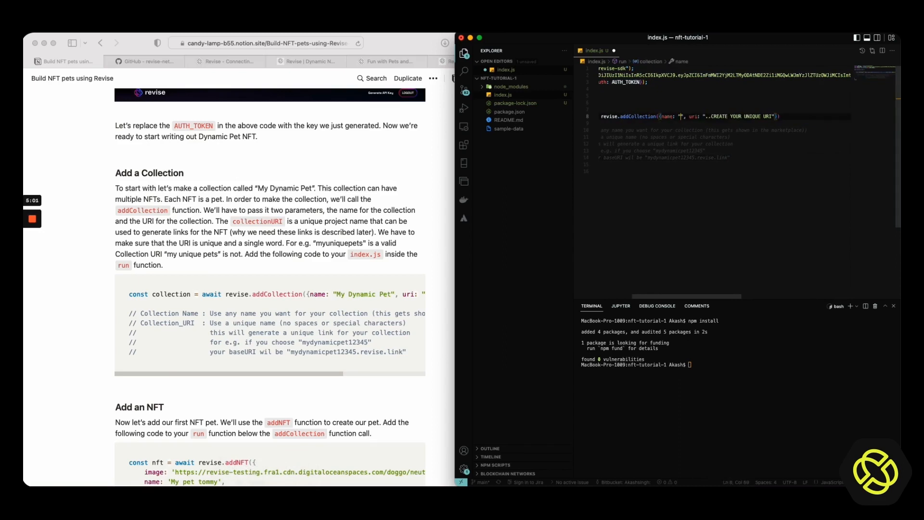
text(Testing Akash's P)
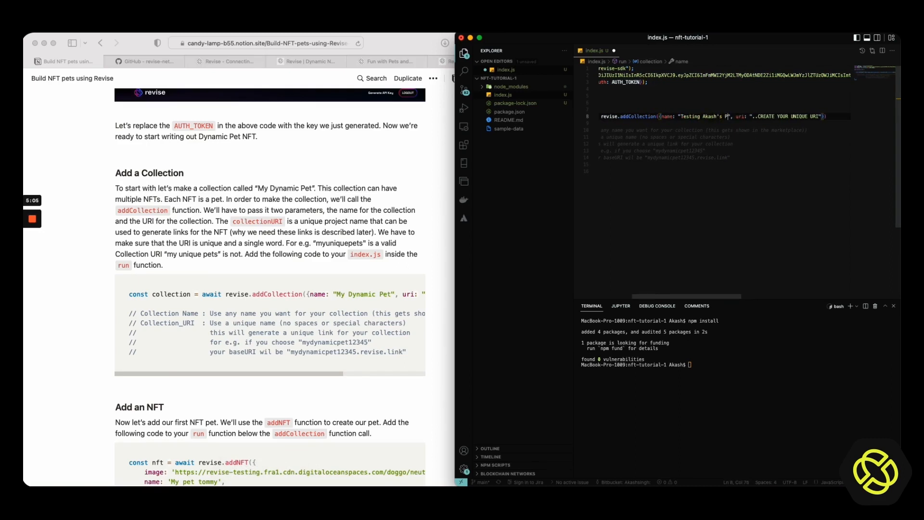
text(et)
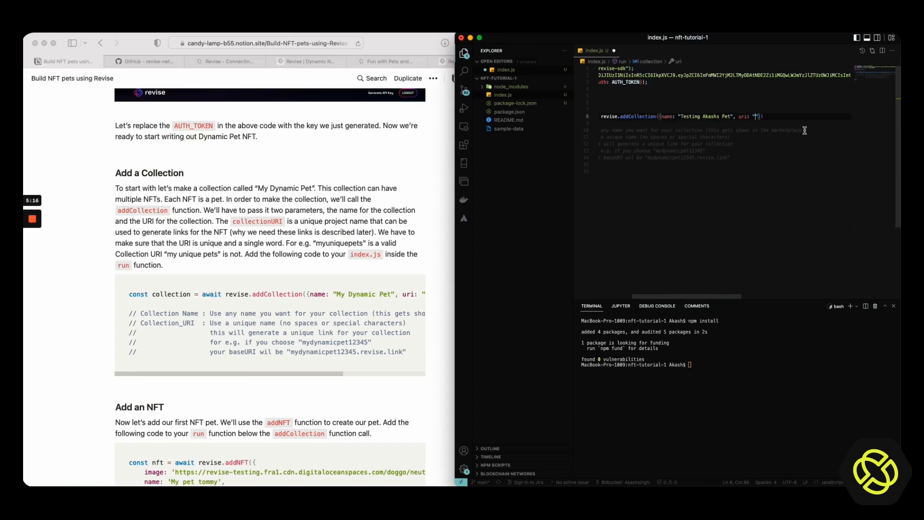
text(Tommy)
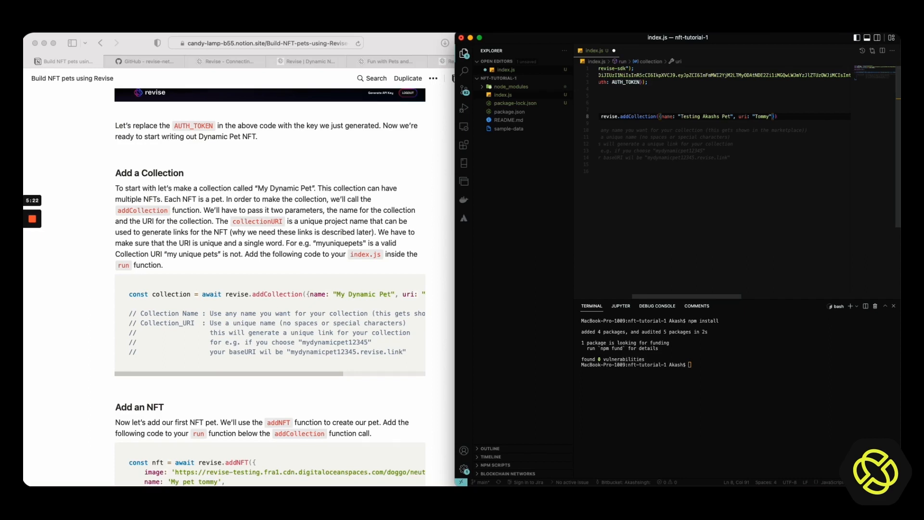
key(Backspace)
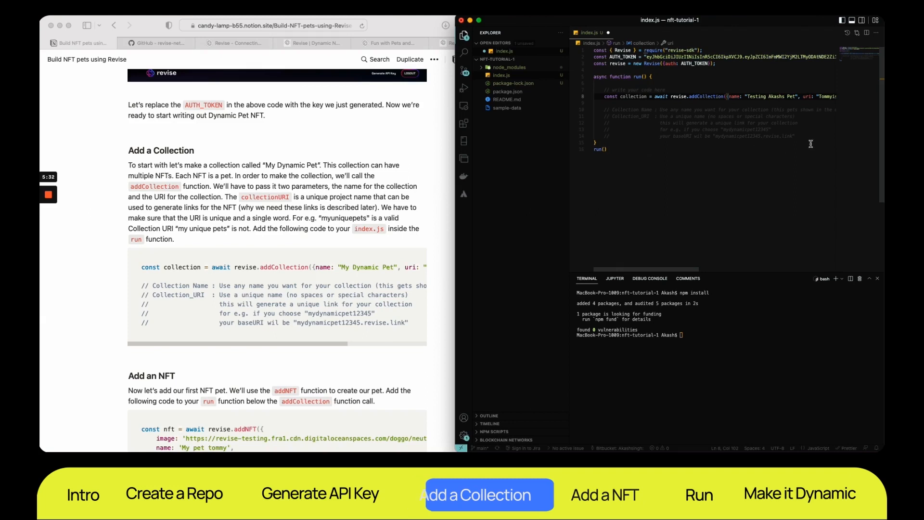
- Add the guide's addNFT call for 'My pet tommy' with neutral.png and console.log(nft) below addCollection
click(603, 494)
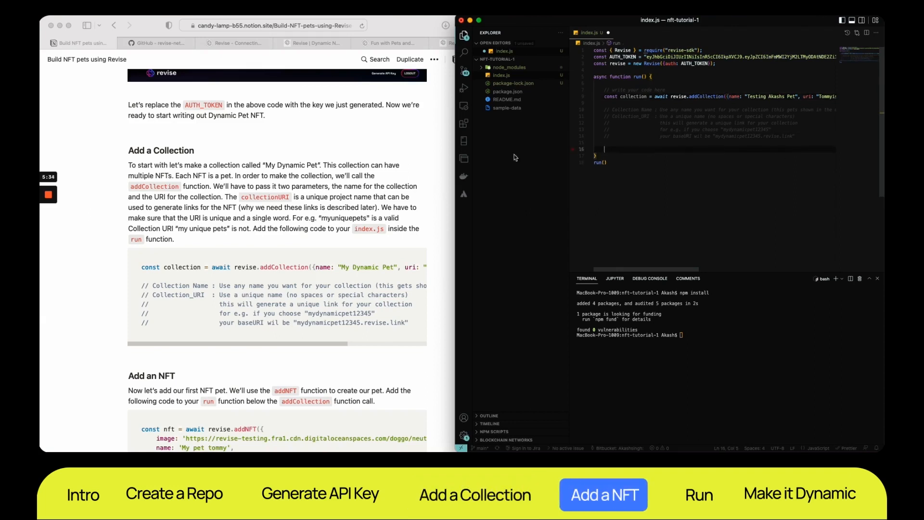
scroll(down, 3)
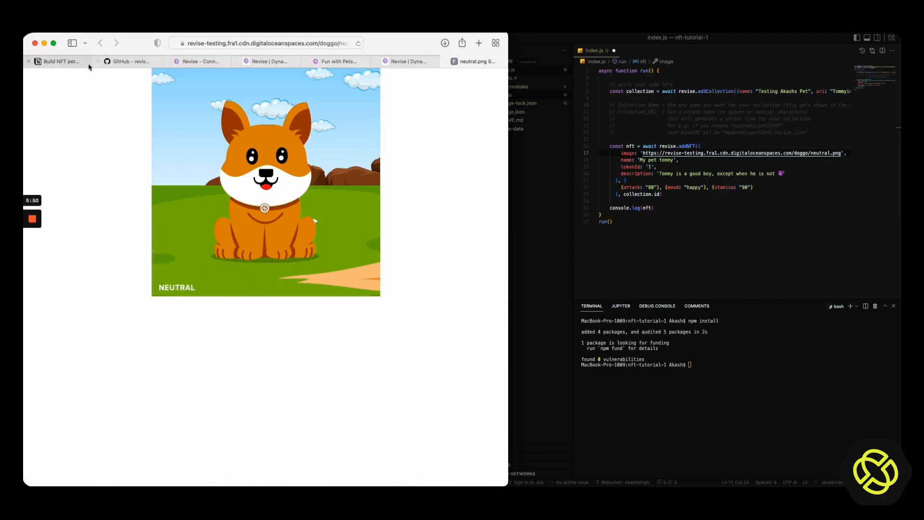
click(57, 61)
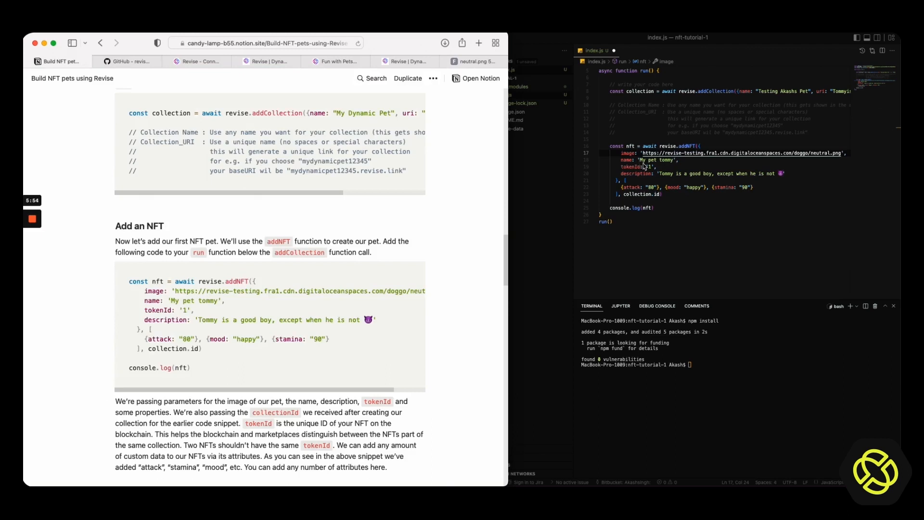
mouse_move(642, 195)
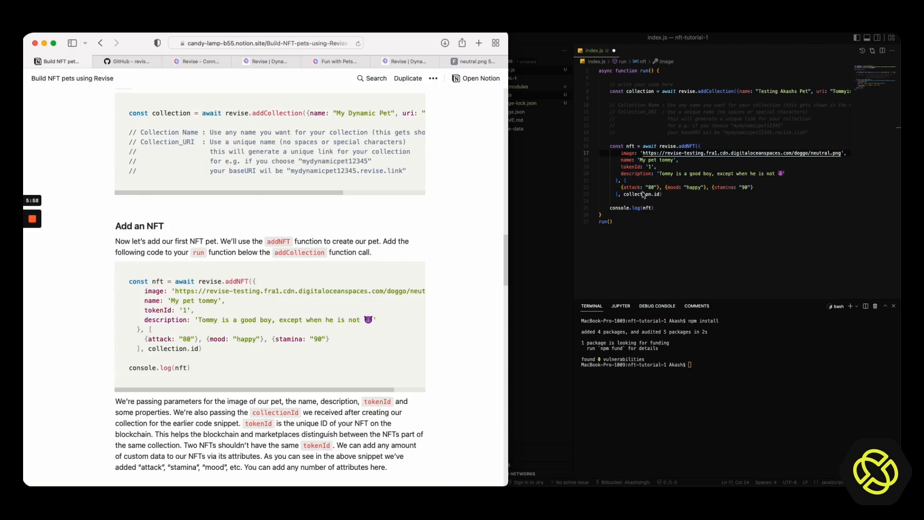
mouse_move(713, 212)
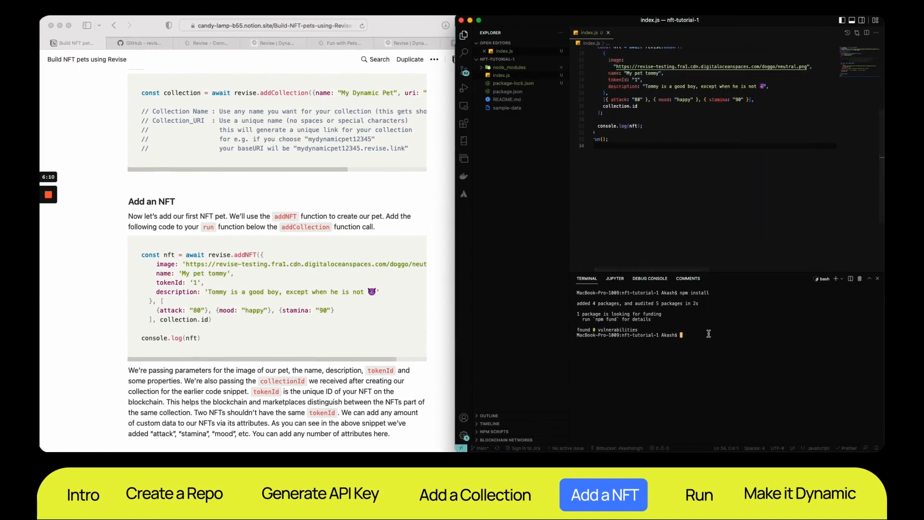
- Run node index.js in the terminal, printing the new pet NFT's id
click(699, 493)
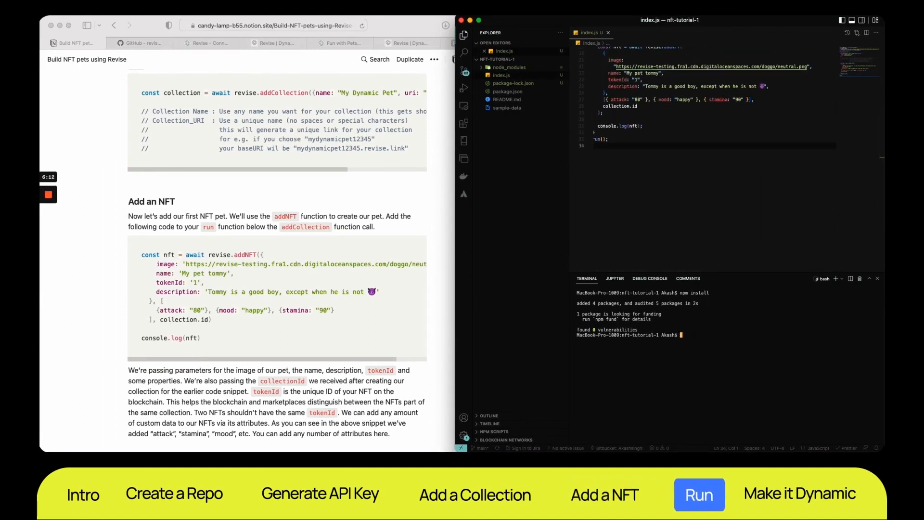
text(node index.js)
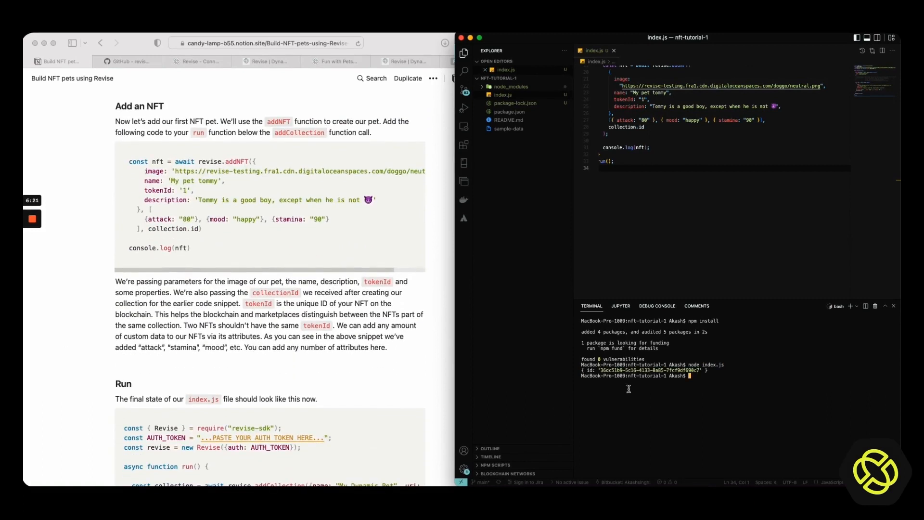
mouse_move(601, 370)
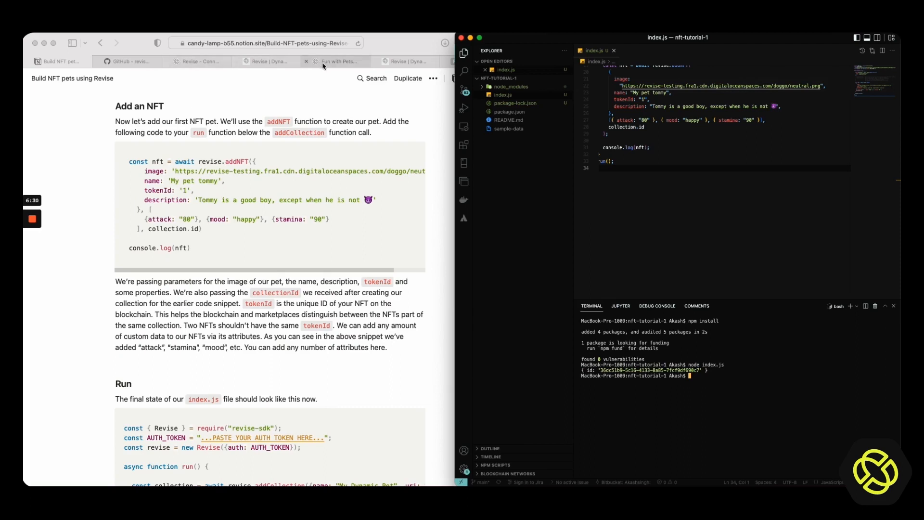
- Refresh the Revise dashboard showing 5 NFTs and view My pet tommy's image, attributes and single happy revision
click(266, 60)
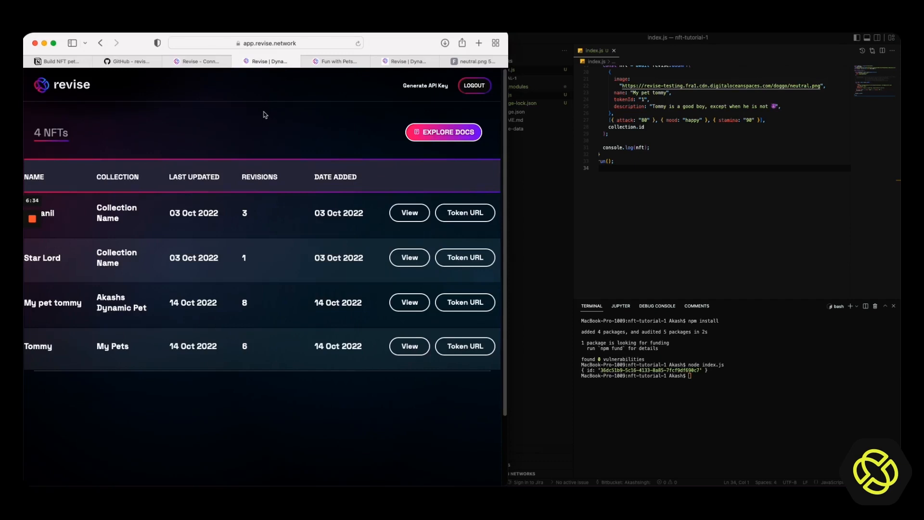
mouse_move(123, 146)
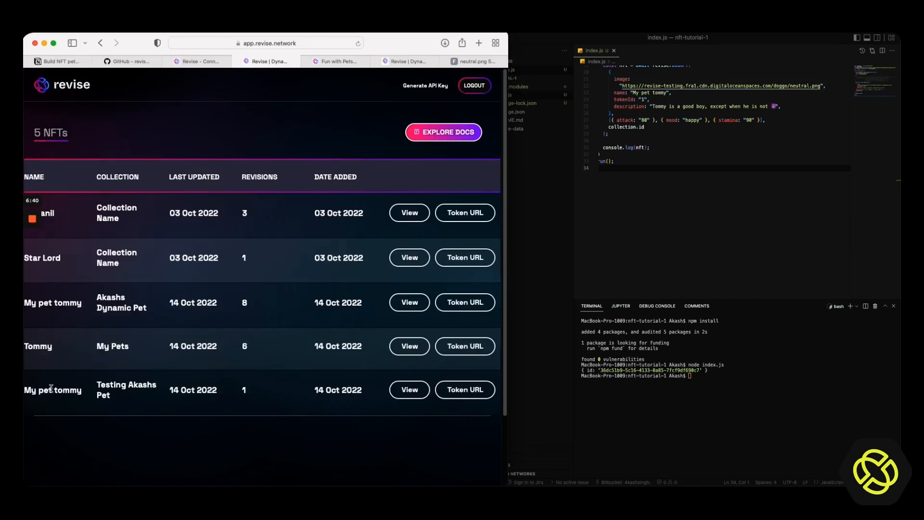
mouse_move(137, 220)
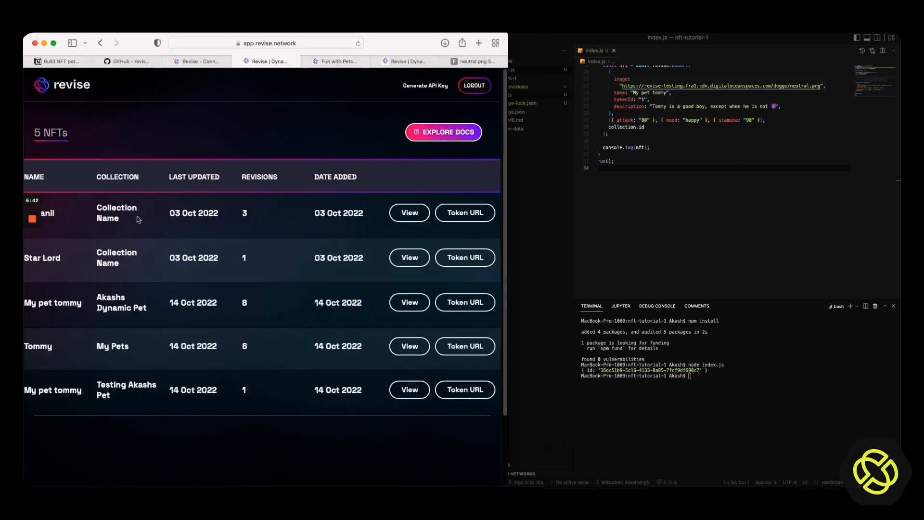
mouse_move(220, 397)
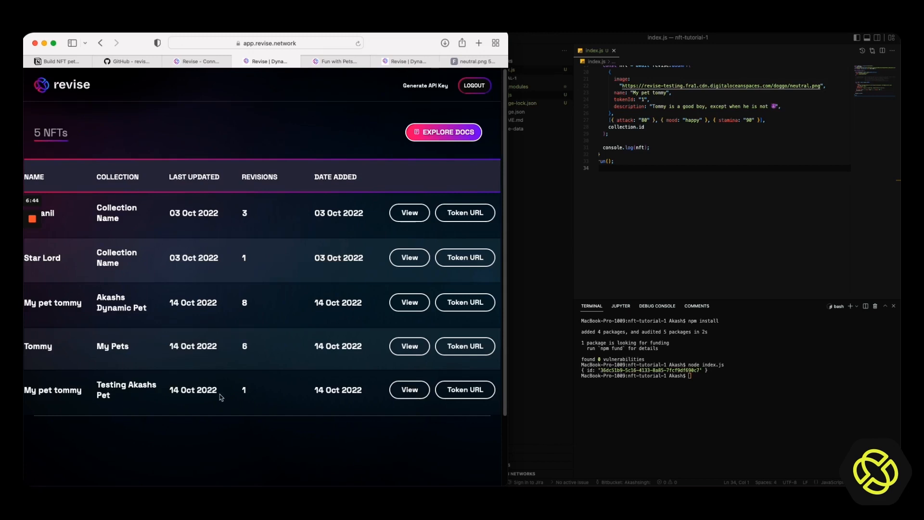
click(408, 388)
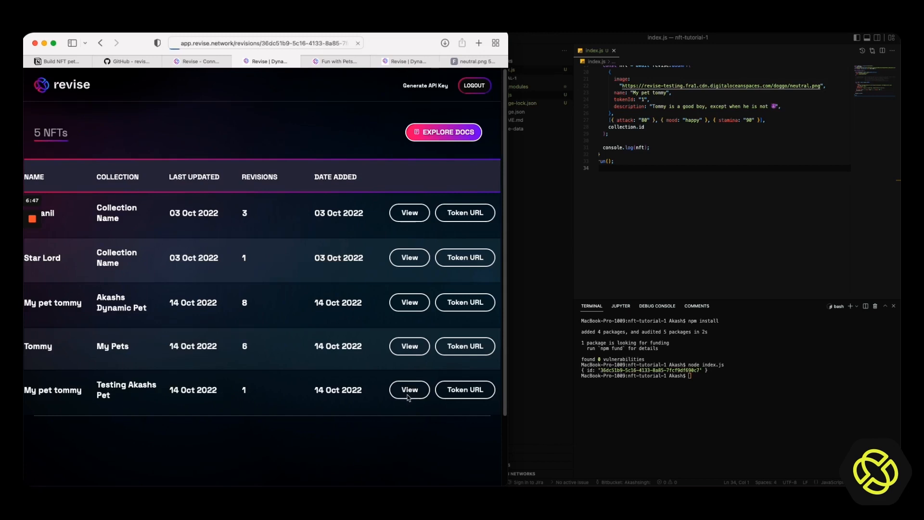
click(408, 390)
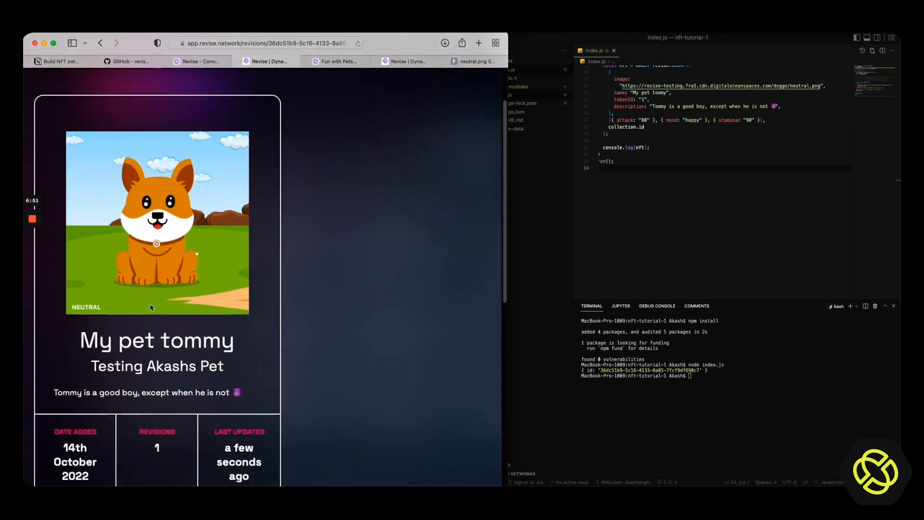
scroll(down, 3)
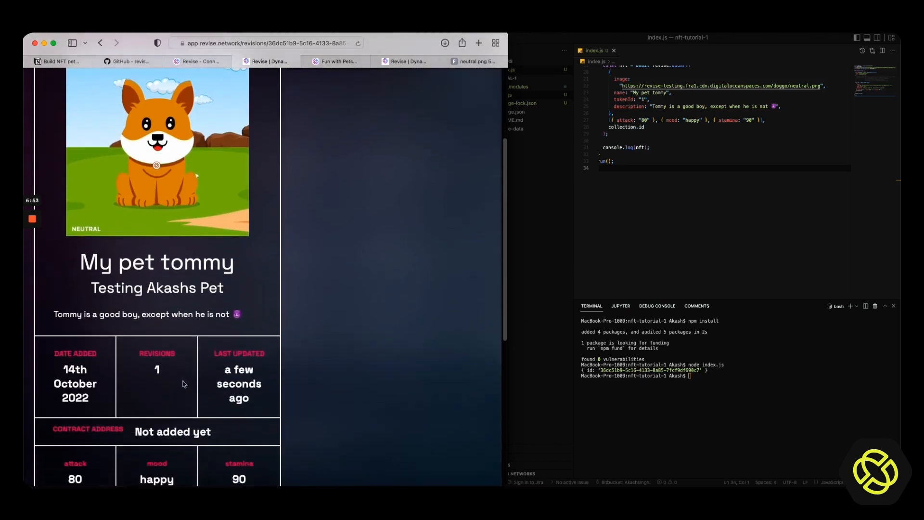
scroll(down, 3)
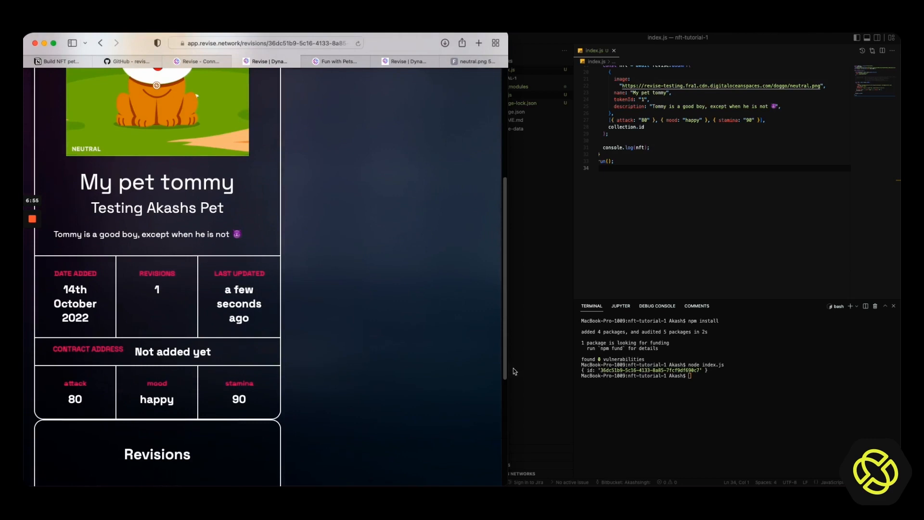
scroll(down, 3)
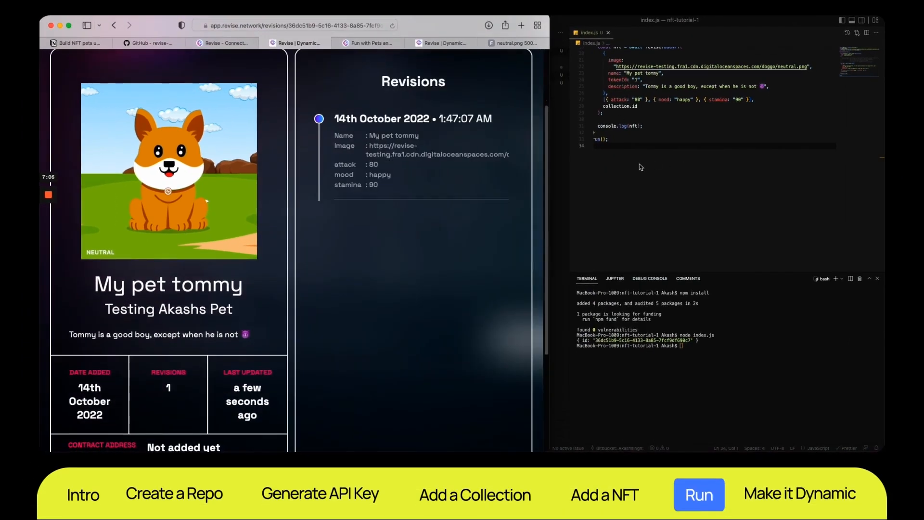
- Create mood.js in the project and fill it with the tutorial's dynamic-mood code
click(463, 35)
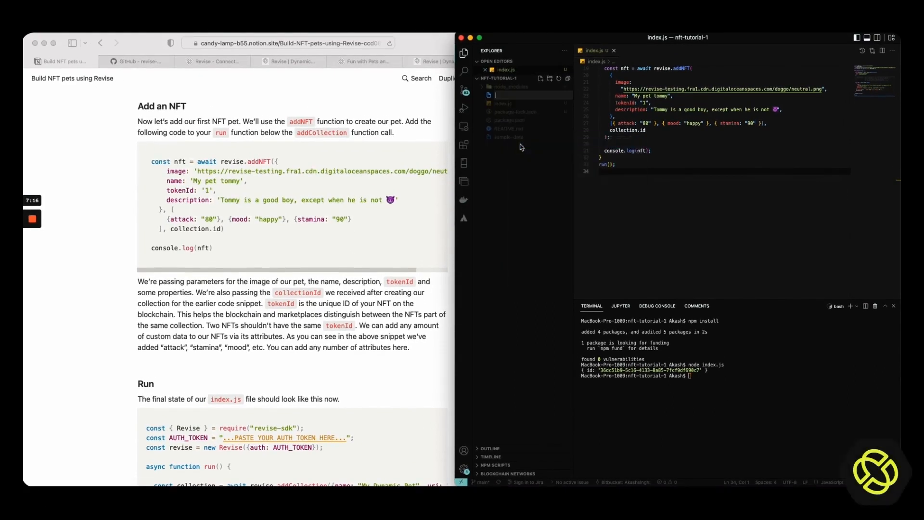
text(mood)
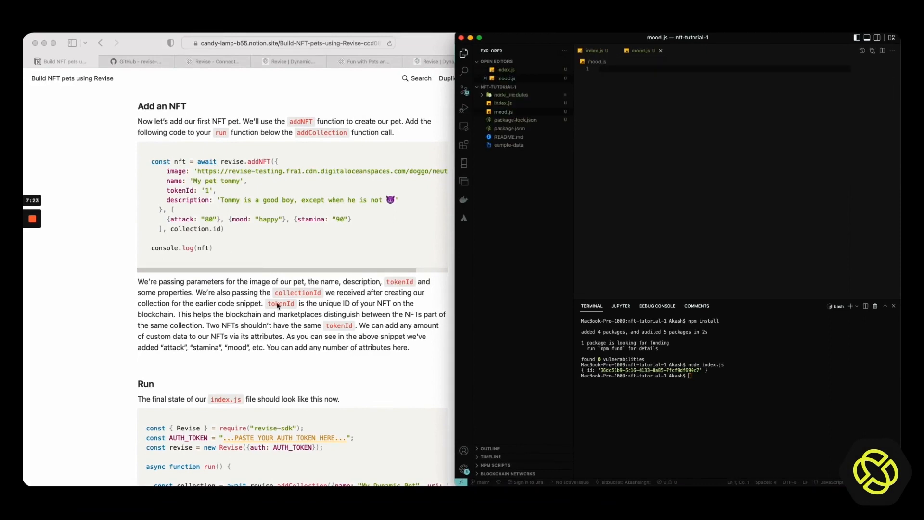
scroll(down, 3)
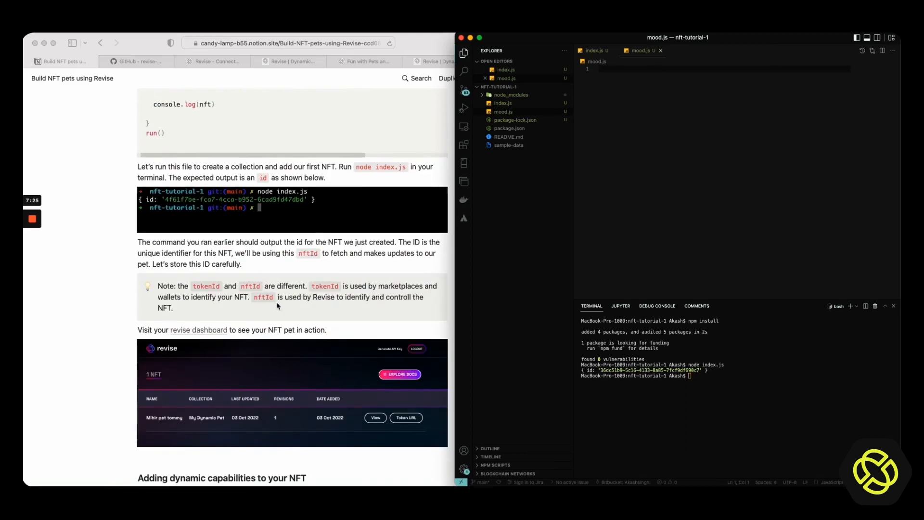
scroll(down, 3)
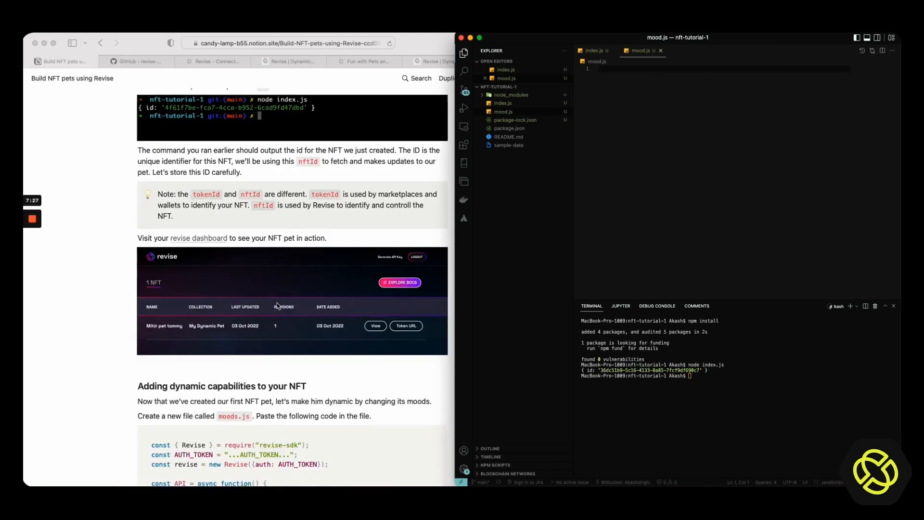
scroll(down, 3)
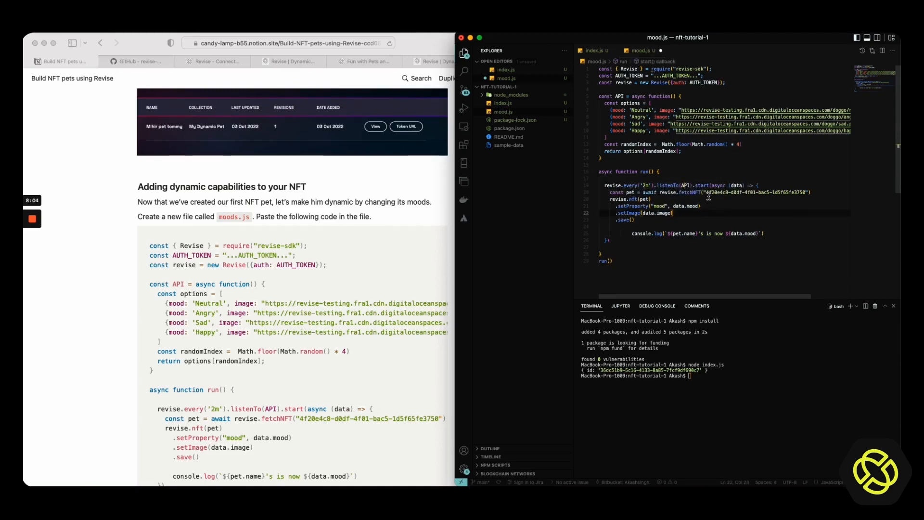
- Set fetchNFT in mood.js to the newly minted pet's id, then reformat and save the file
click(707, 192)
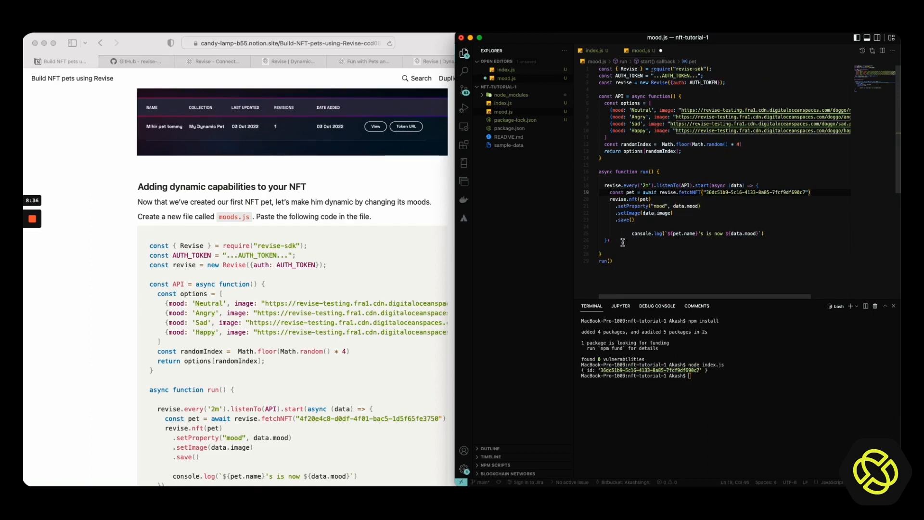
mouse_move(772, 141)
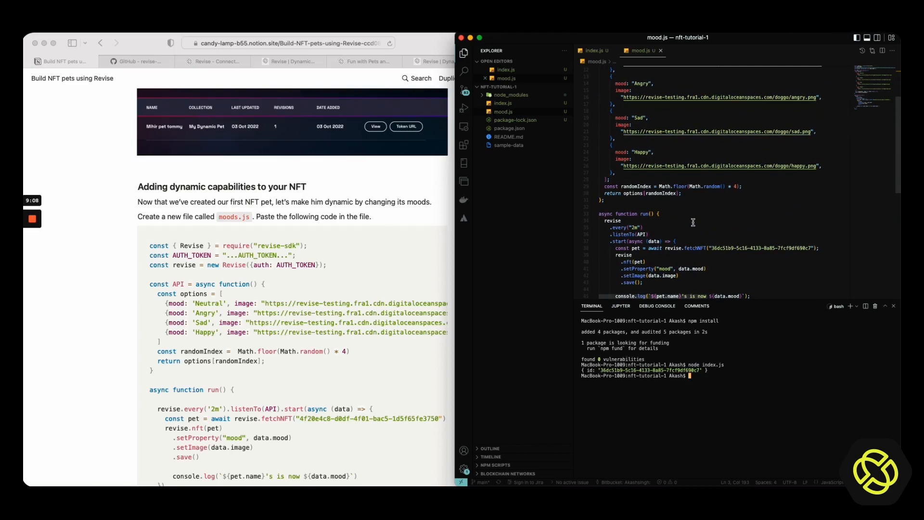
scroll(down, 3)
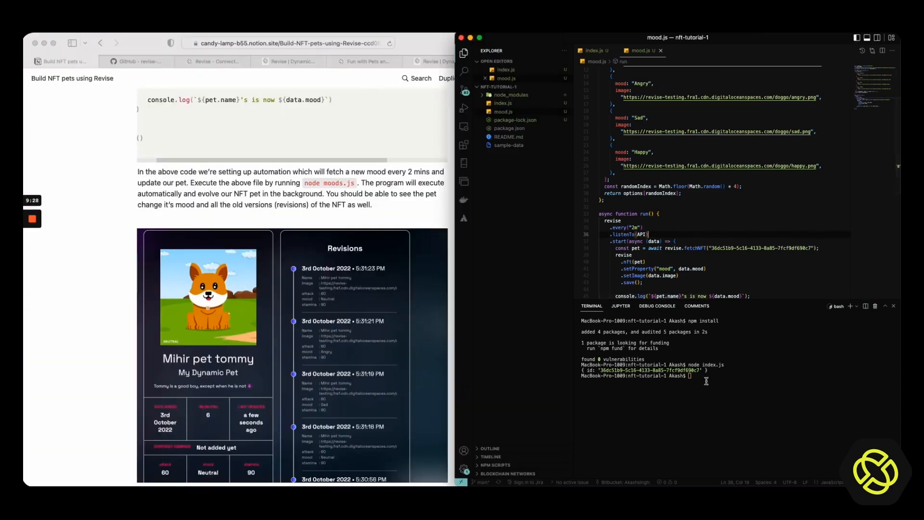
- Run node mood.js and confirm My pet tommy gained a second revision with mood Neutral
text(node mood.js)
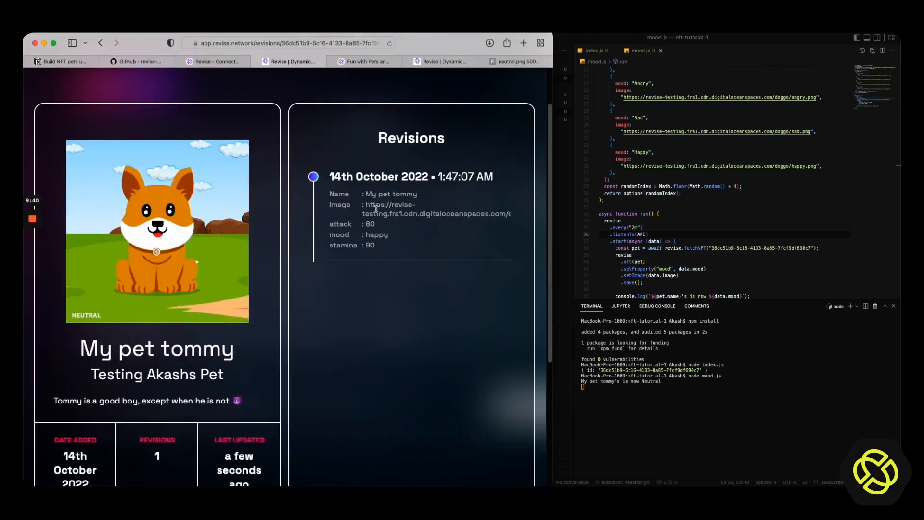
mouse_move(392, 309)
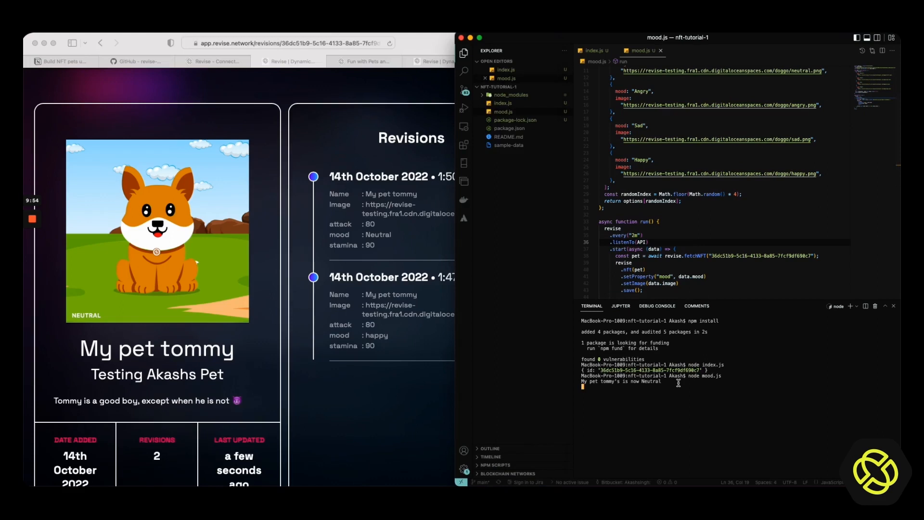
mouse_move(643, 382)
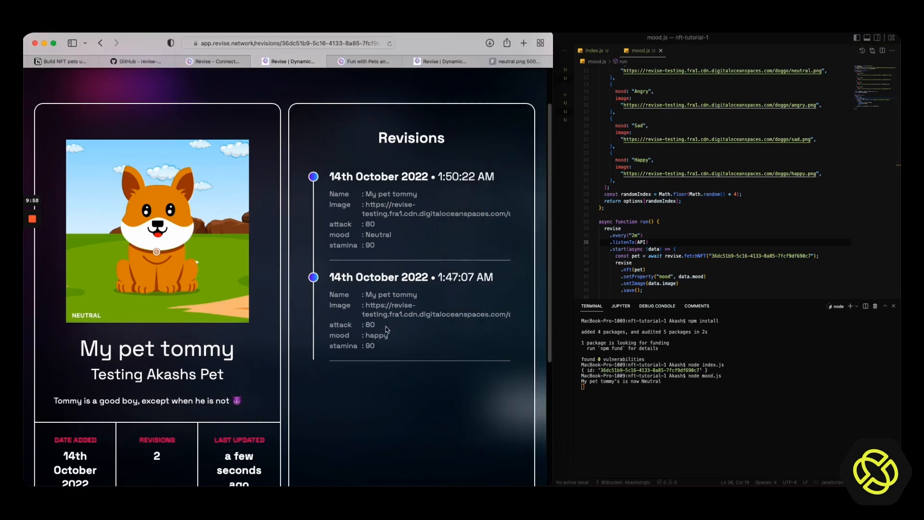
double_click(376, 335)
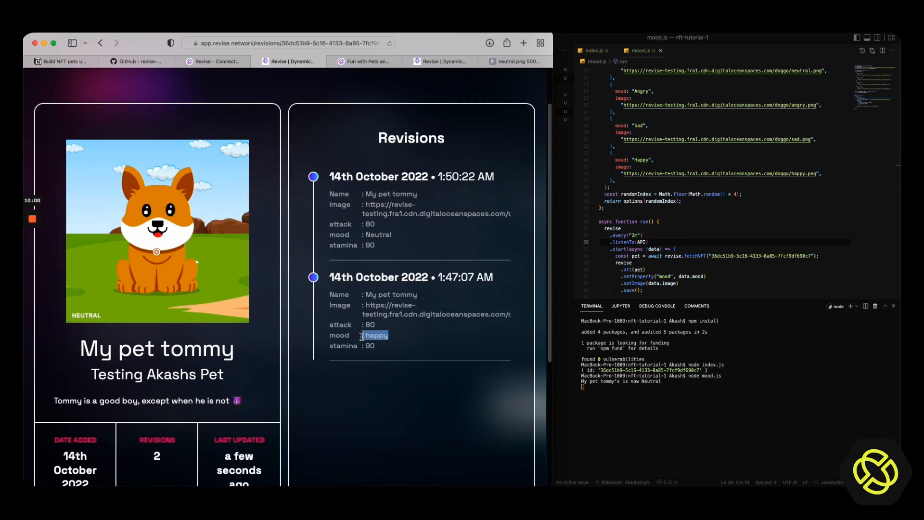
double_click(377, 234)
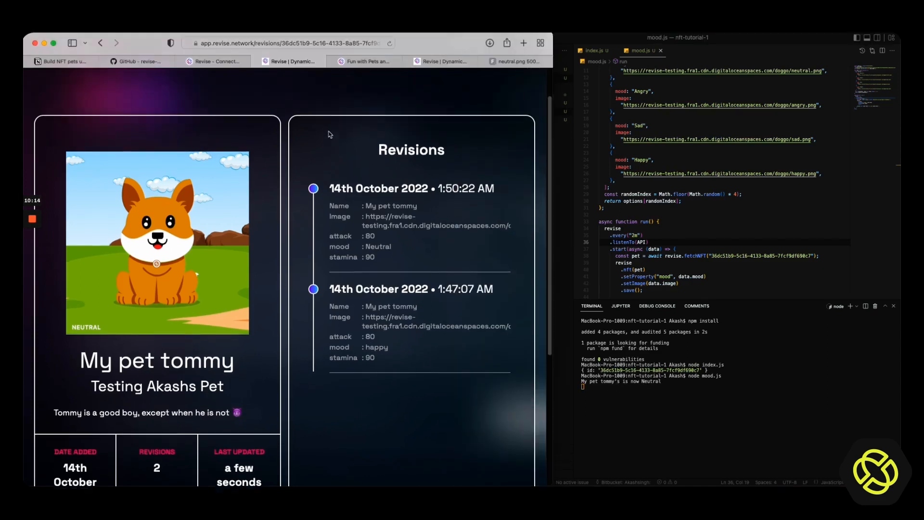
- Return to the dashboard and view the older Tommy pet's six-revision history
click(100, 42)
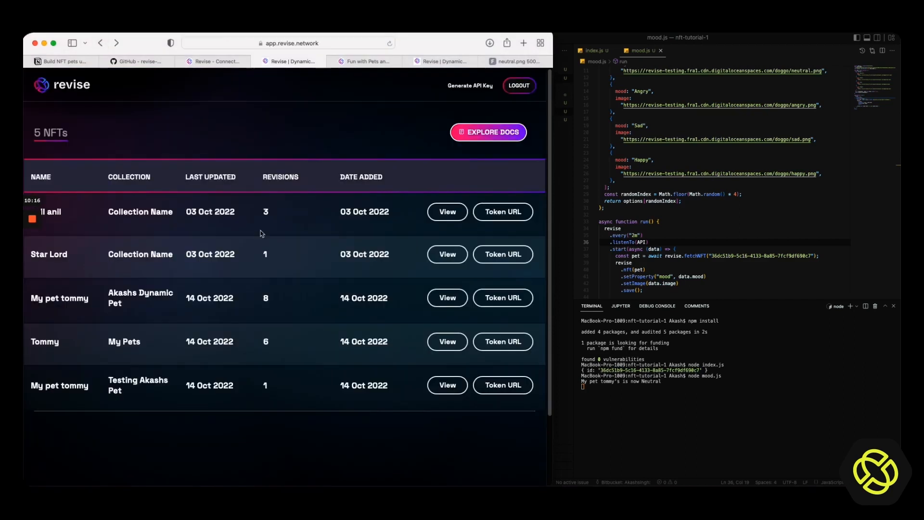
mouse_move(262, 351)
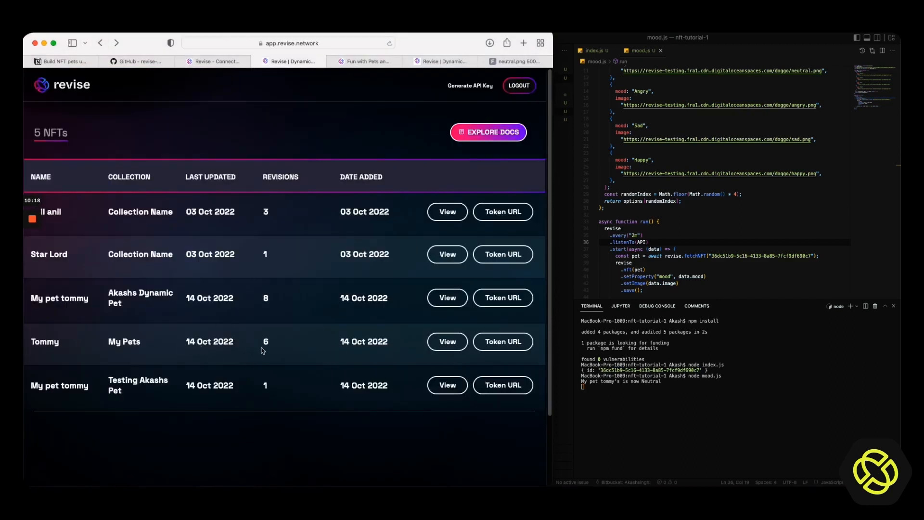
click(445, 385)
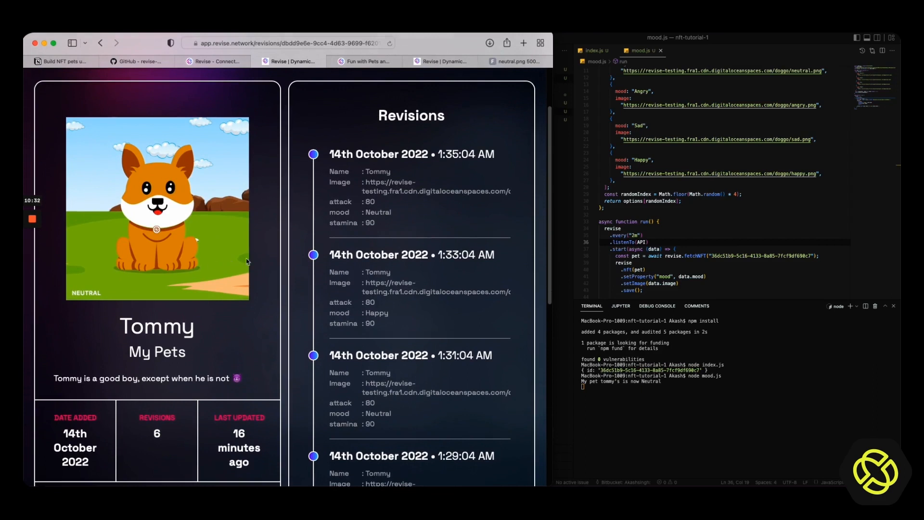
mouse_move(338, 283)
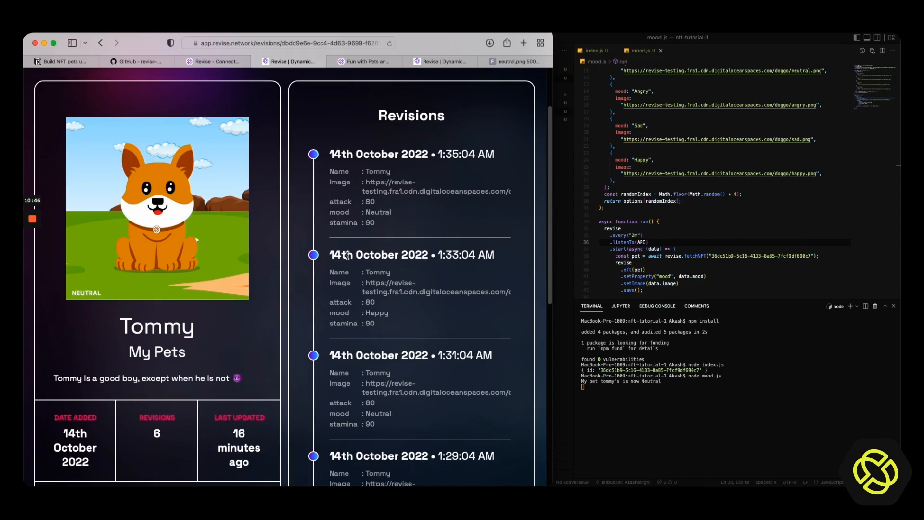
mouse_move(60, 228)
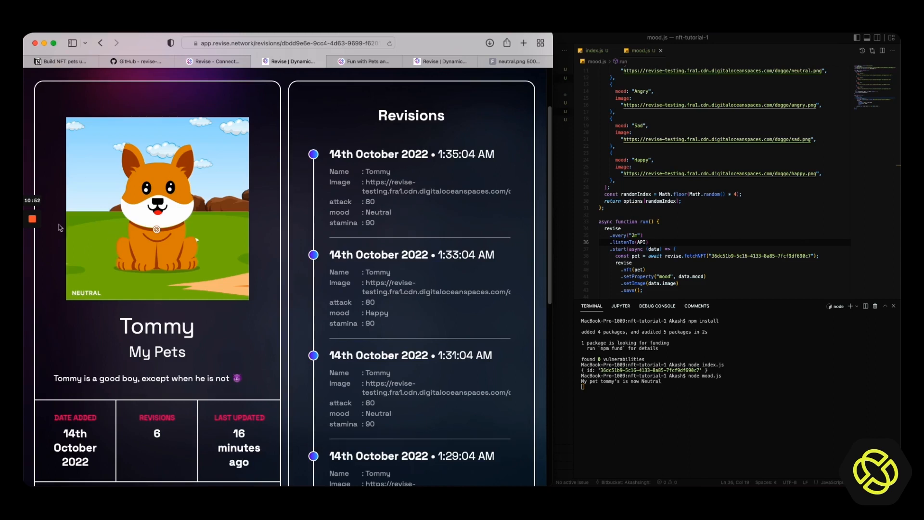